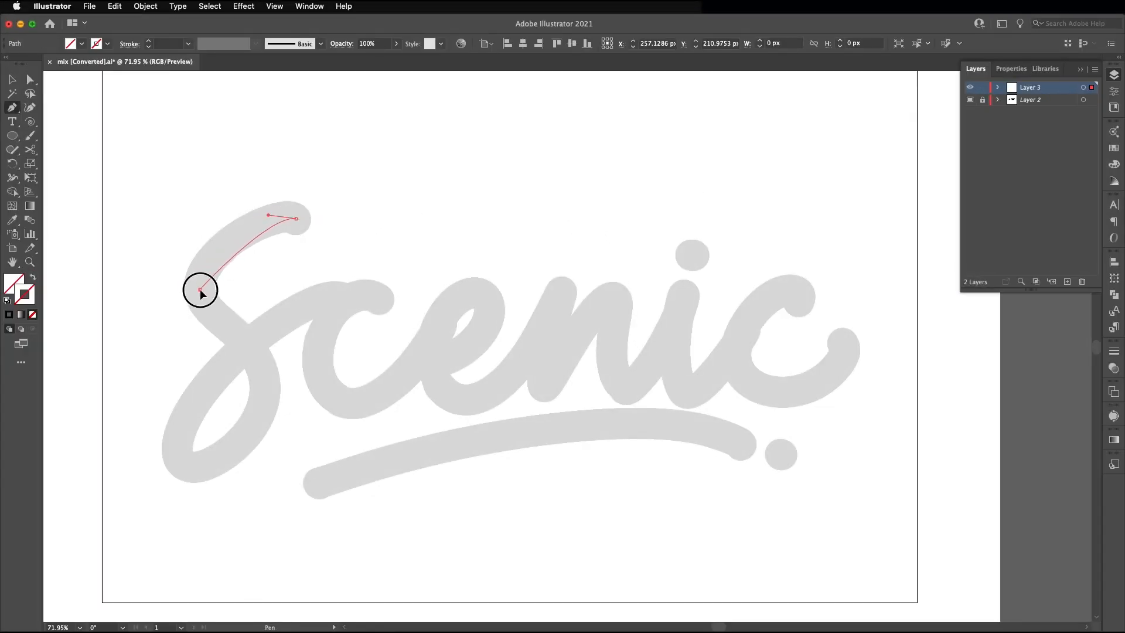
Step: Trace the S stroke with the Pen tool and save the paths as a legacy Illustrator version
drag(200, 292, 270, 402)
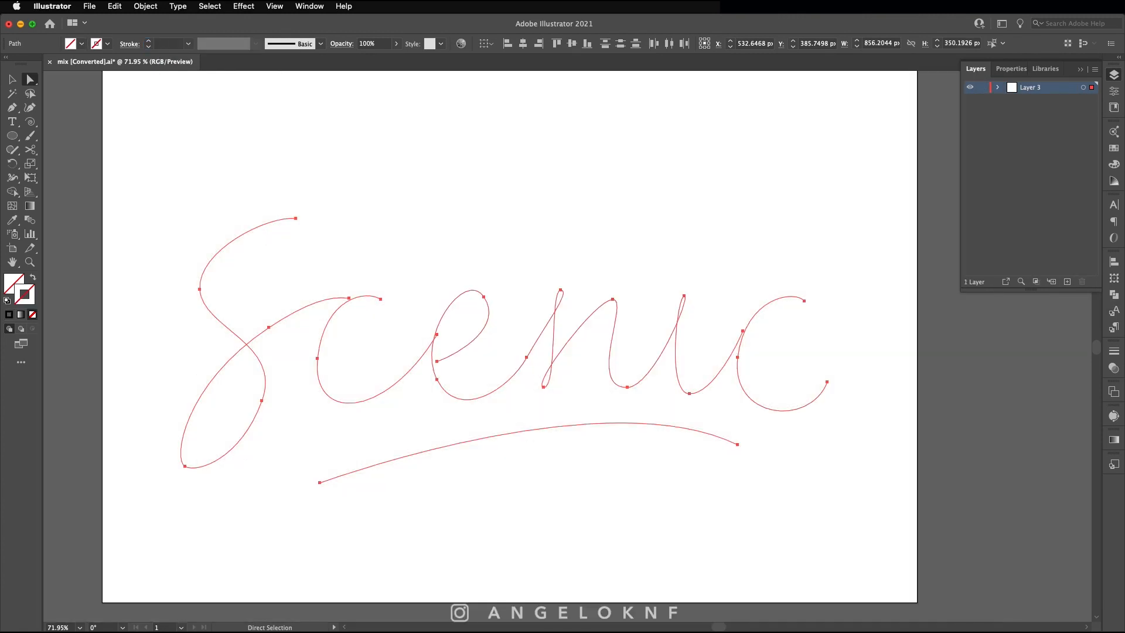
click(517, 163)
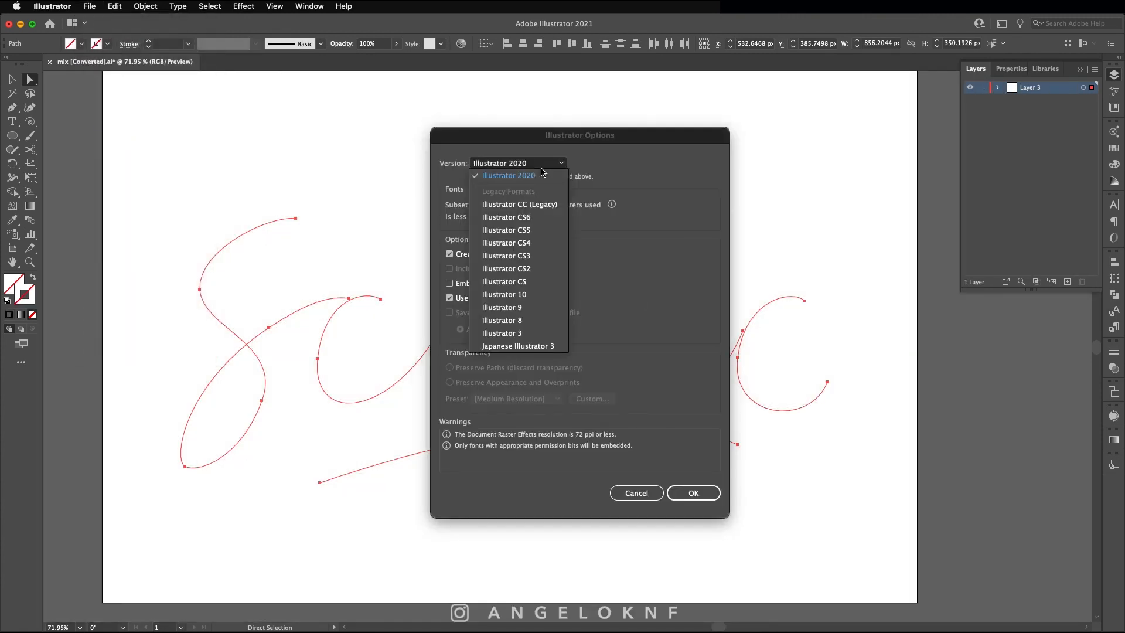
click(693, 493)
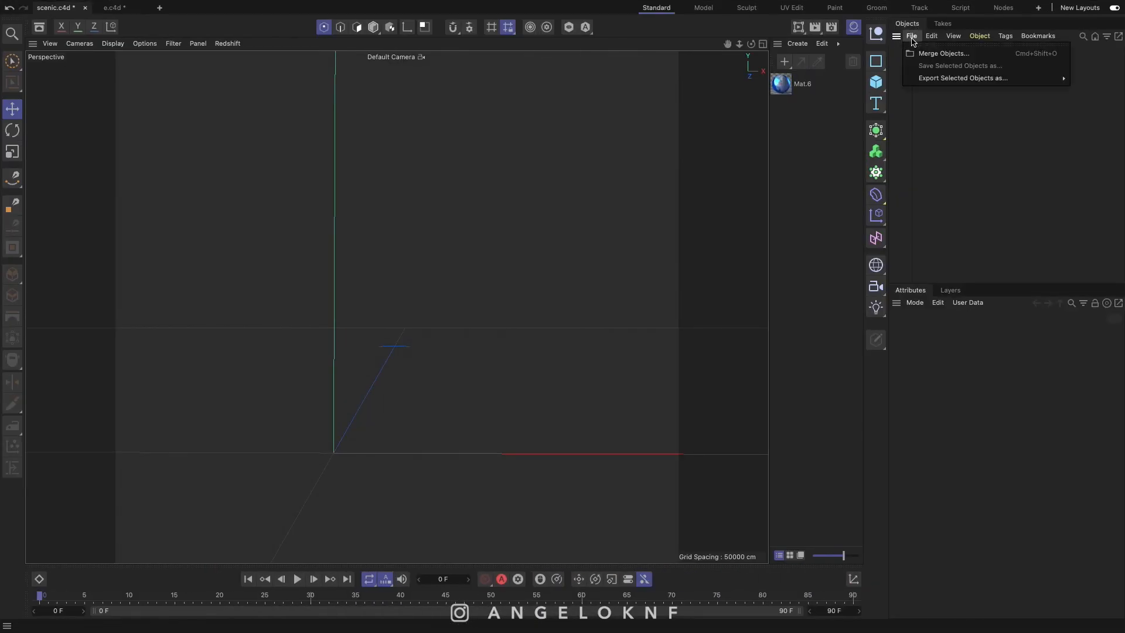
Step: Merge scenic.ai into the scene, accepting the Adobe Illustrator import settings
click(945, 52)
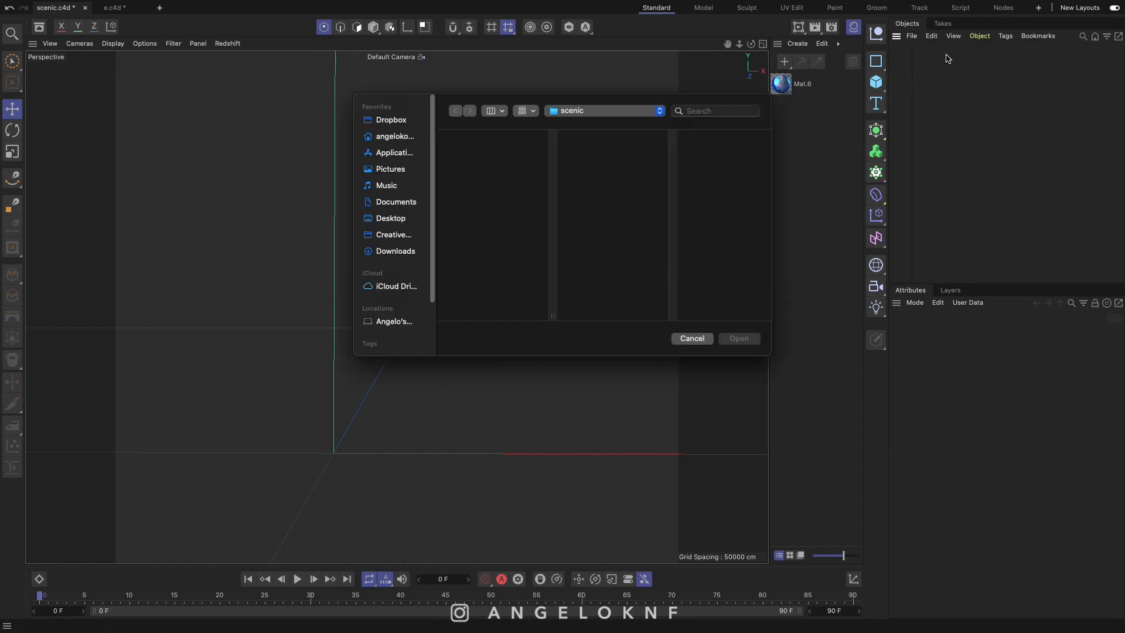
click(472, 156)
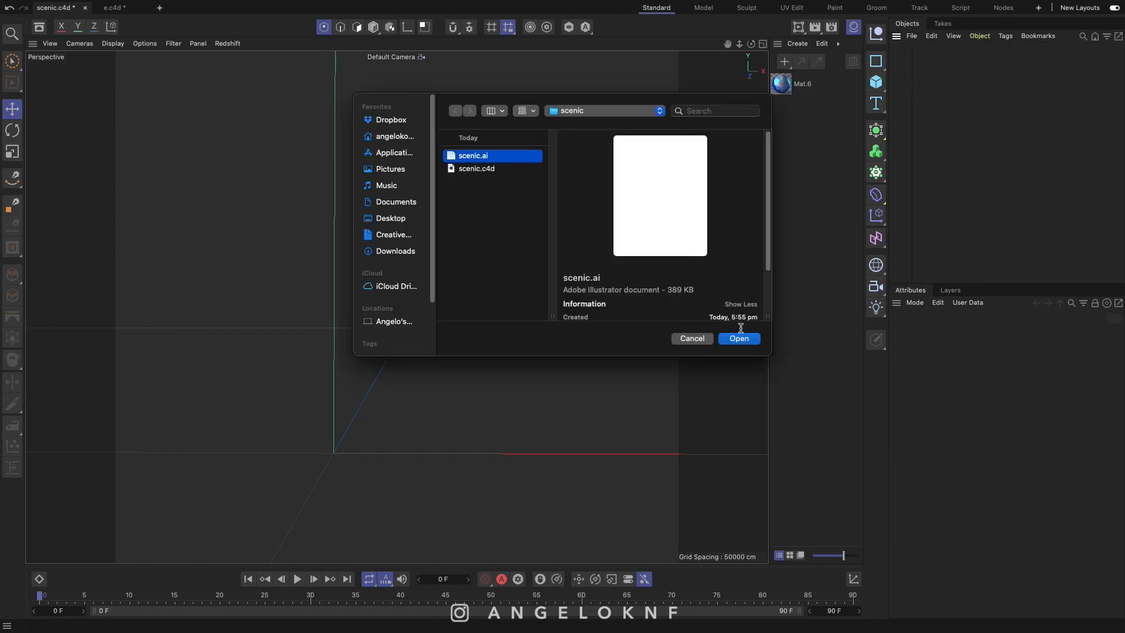
click(737, 337)
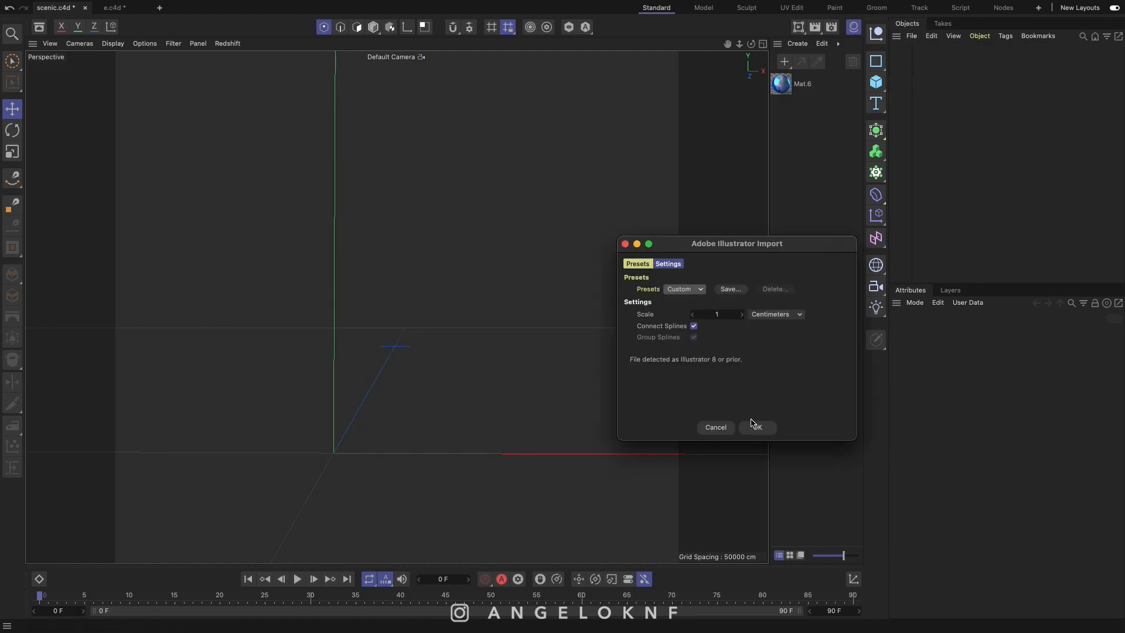
click(755, 426)
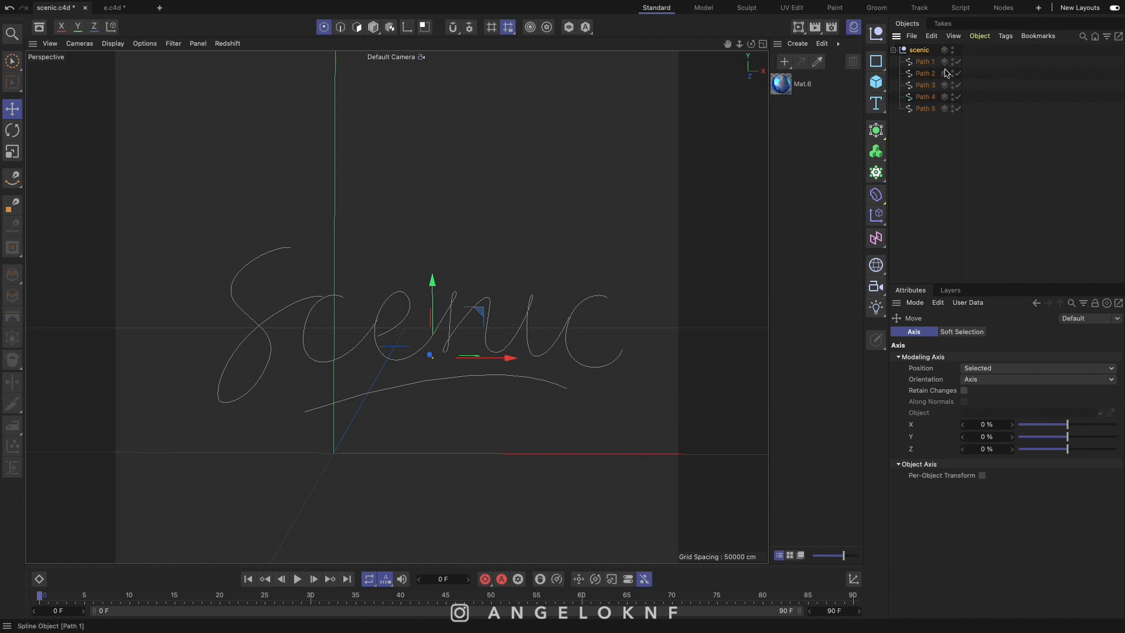
Step: Add a 2 cm radius Circle and a Sweep, nesting the circle and Path 1 under the Sweep
click(924, 107)
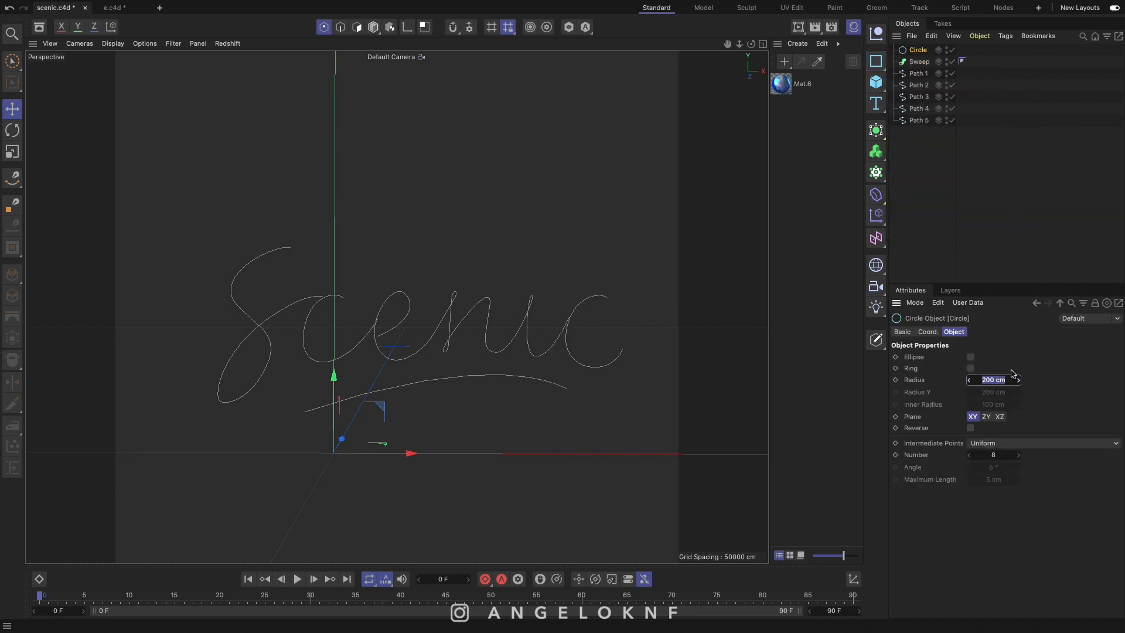
text(2 cm)
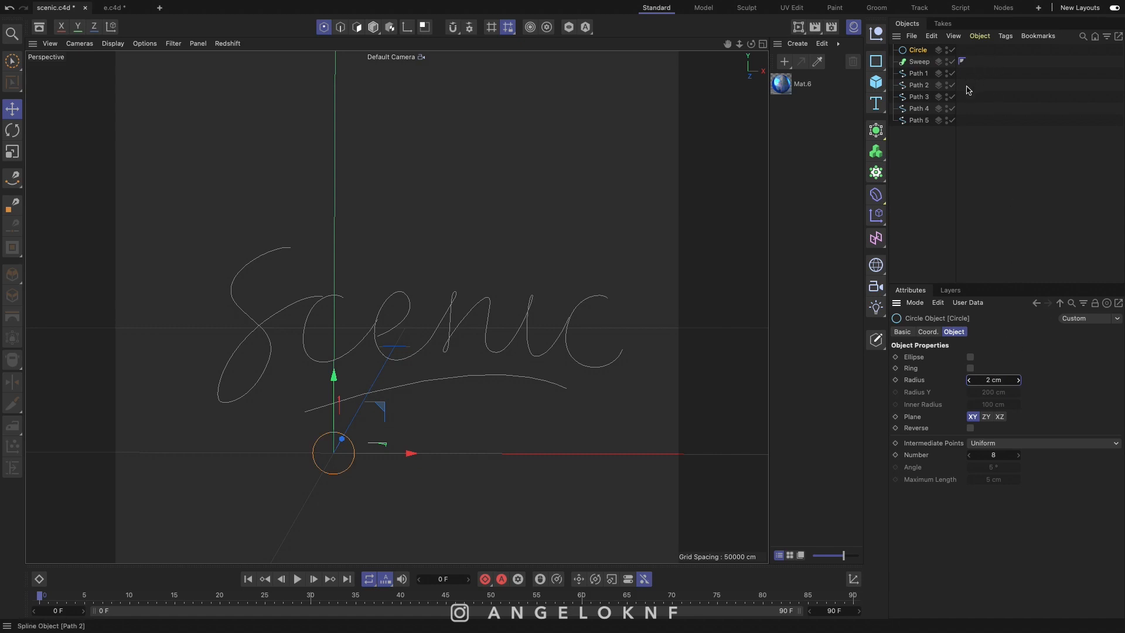
click(917, 49)
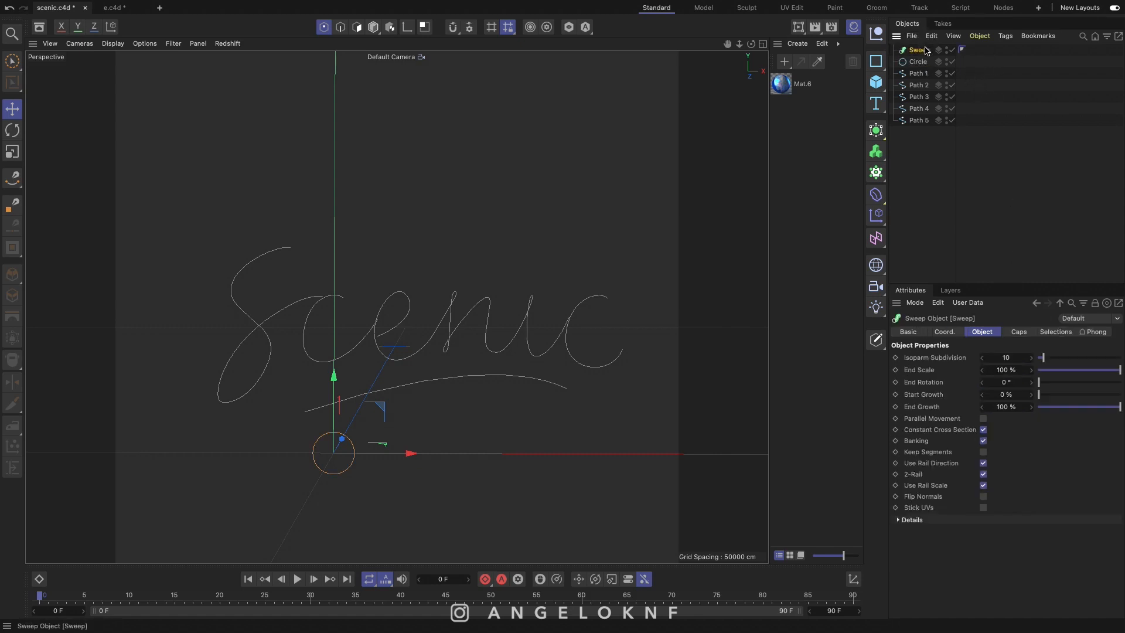
click(917, 61)
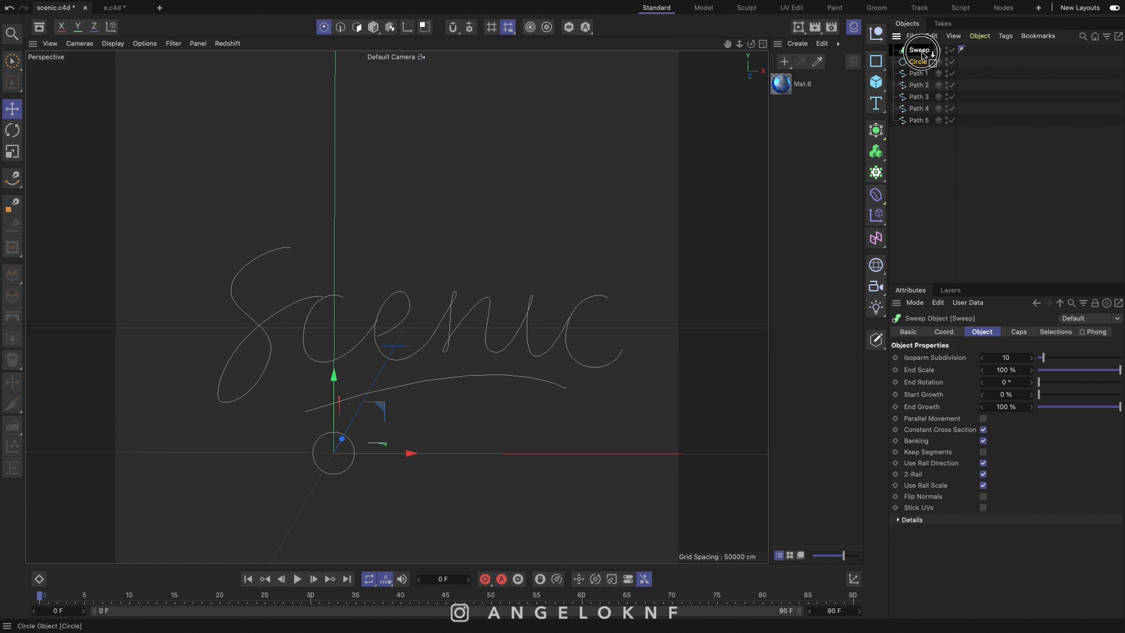
click(925, 61)
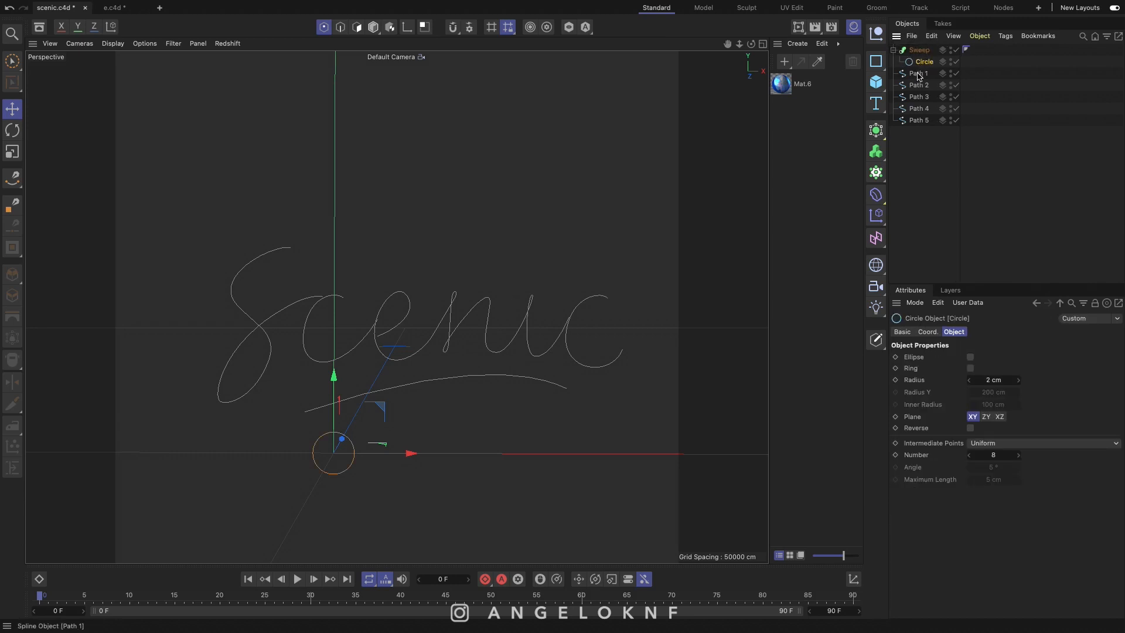
click(921, 73)
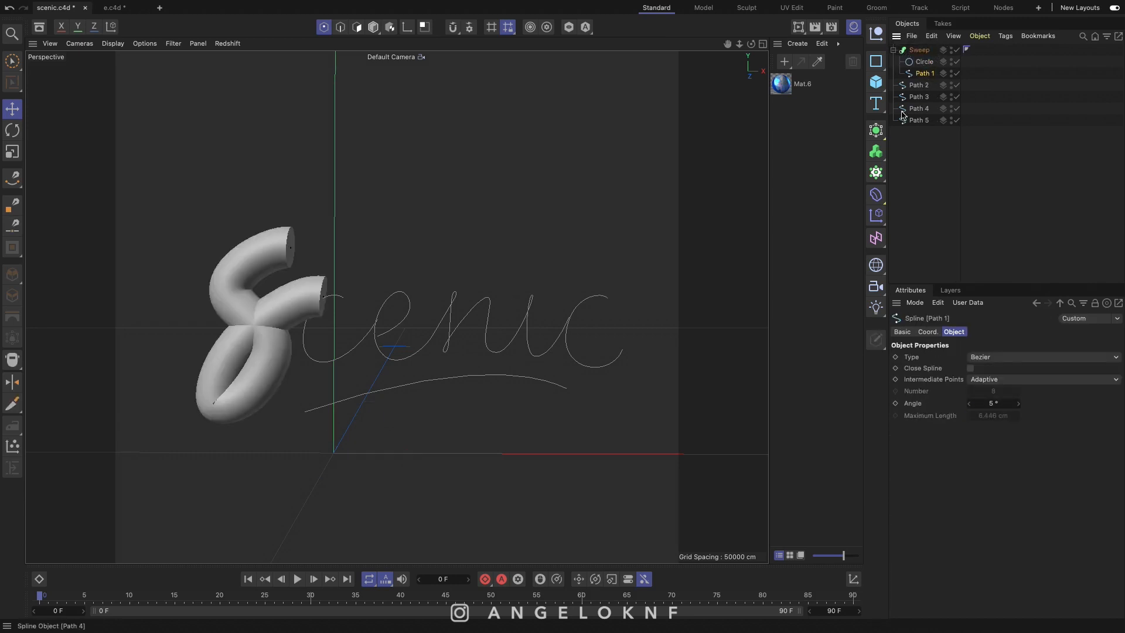
Step: Set the sweep's Caps bevel to Round and revisit the circle profile radius
click(918, 50)
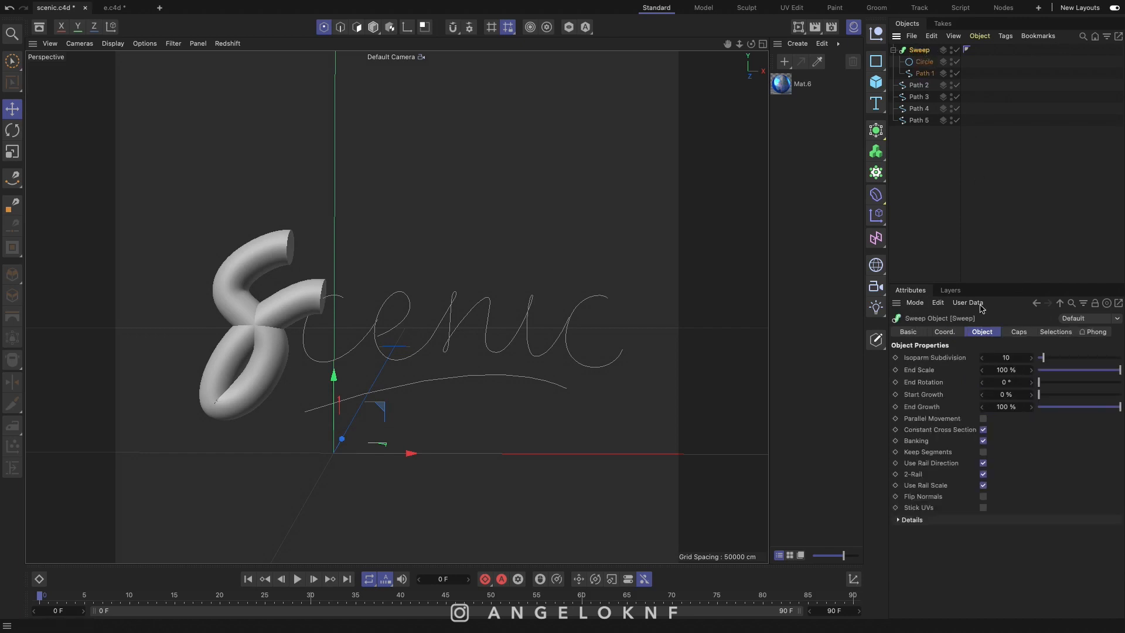
click(1017, 332)
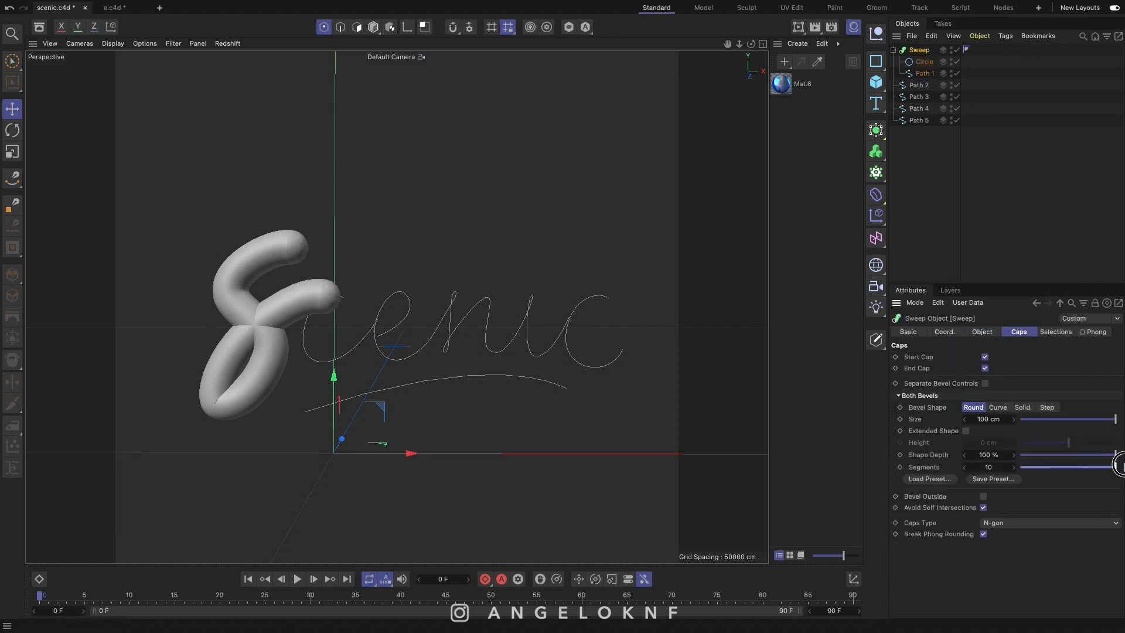
click(924, 73)
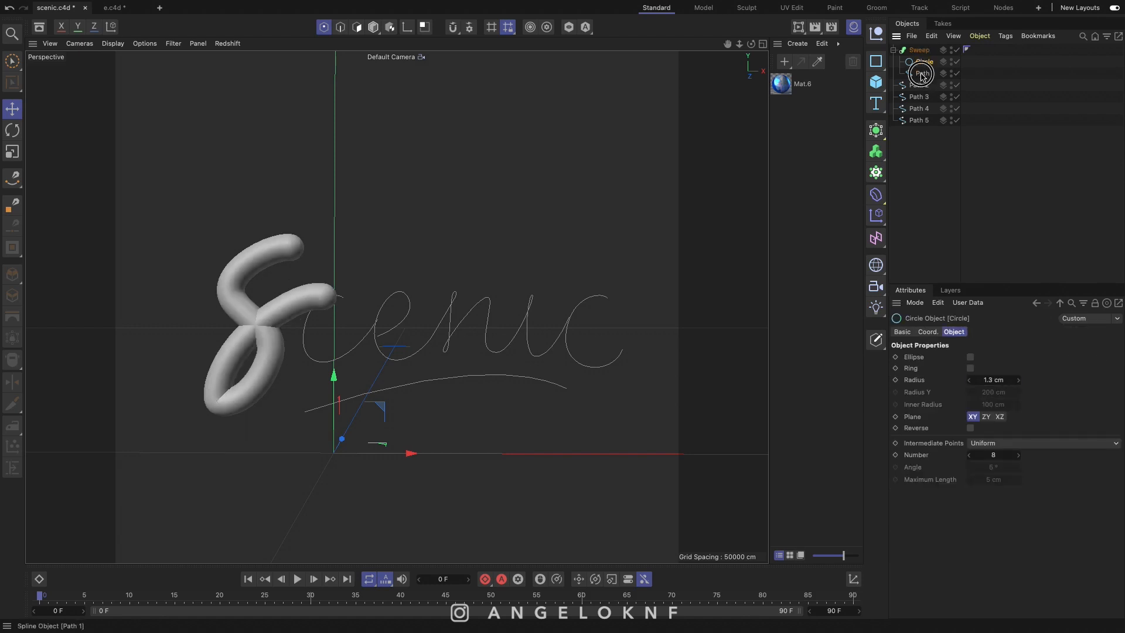
click(919, 49)
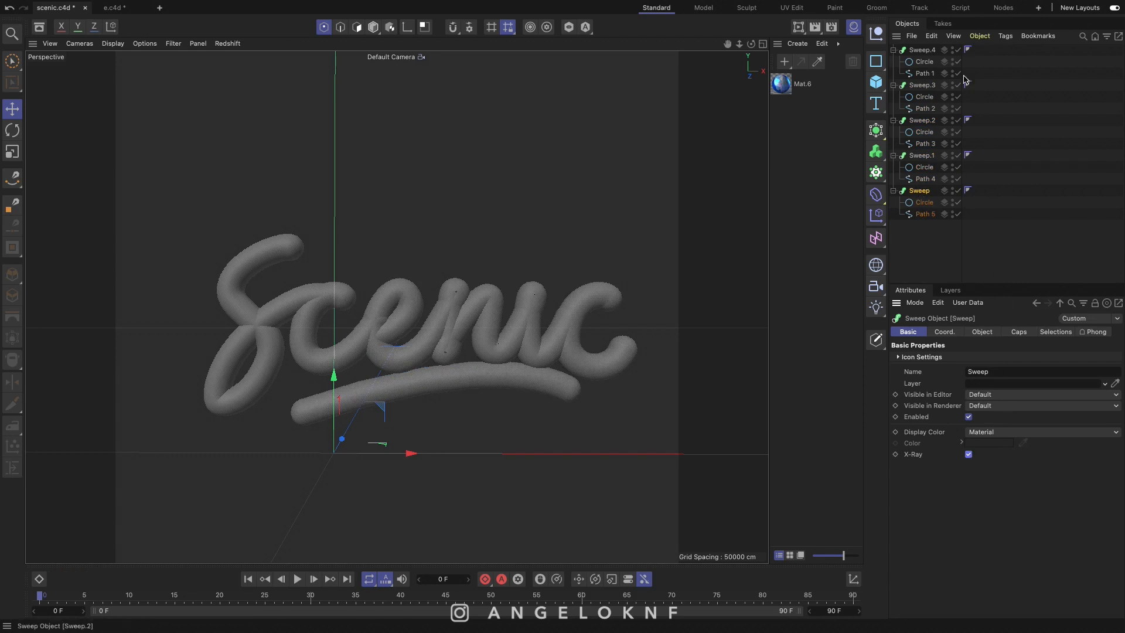
Step: Select Path 1 in Points mode and move a point to refine the S curve
click(925, 72)
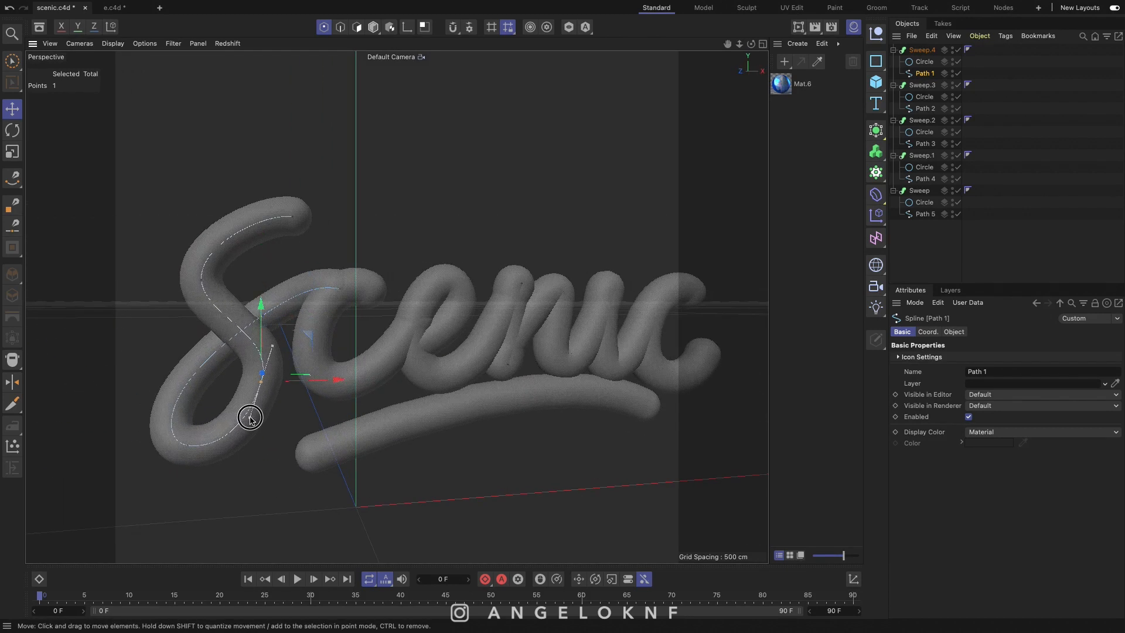
drag(249, 417, 271, 203)
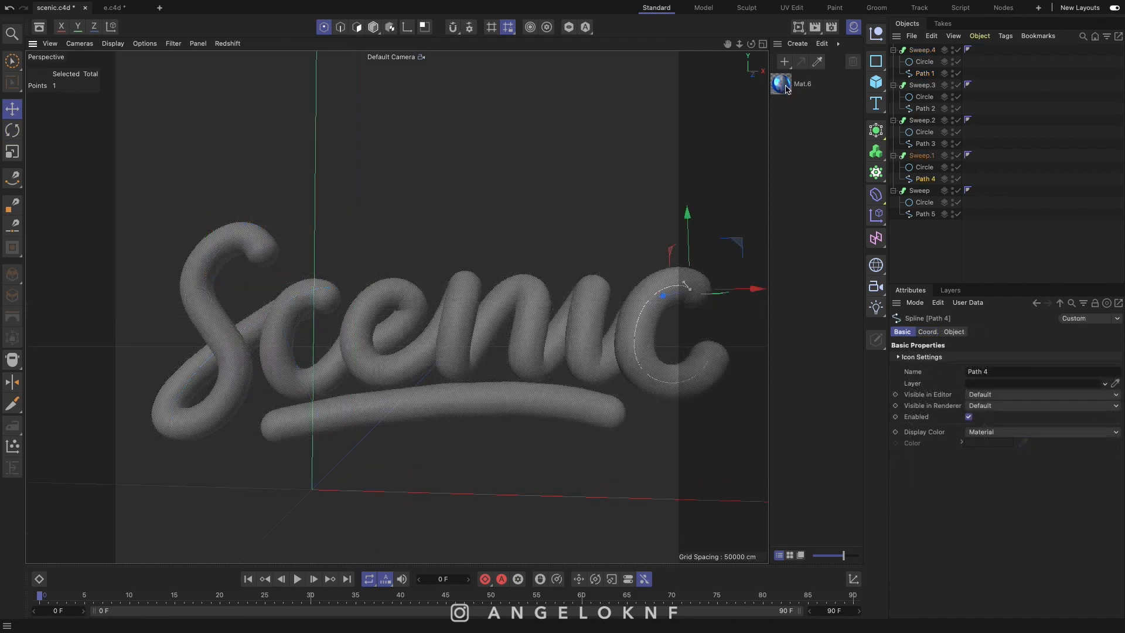
Step: Apply Mat.6 to the tubes, preview a render, and change a light's shadow option
click(978, 49)
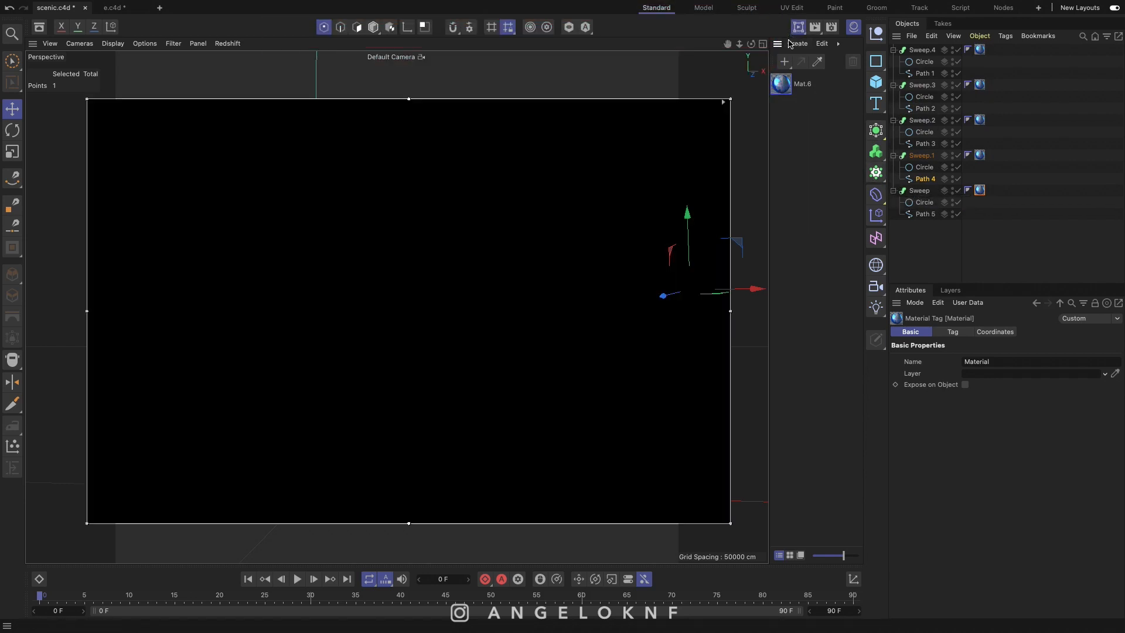
click(324, 27)
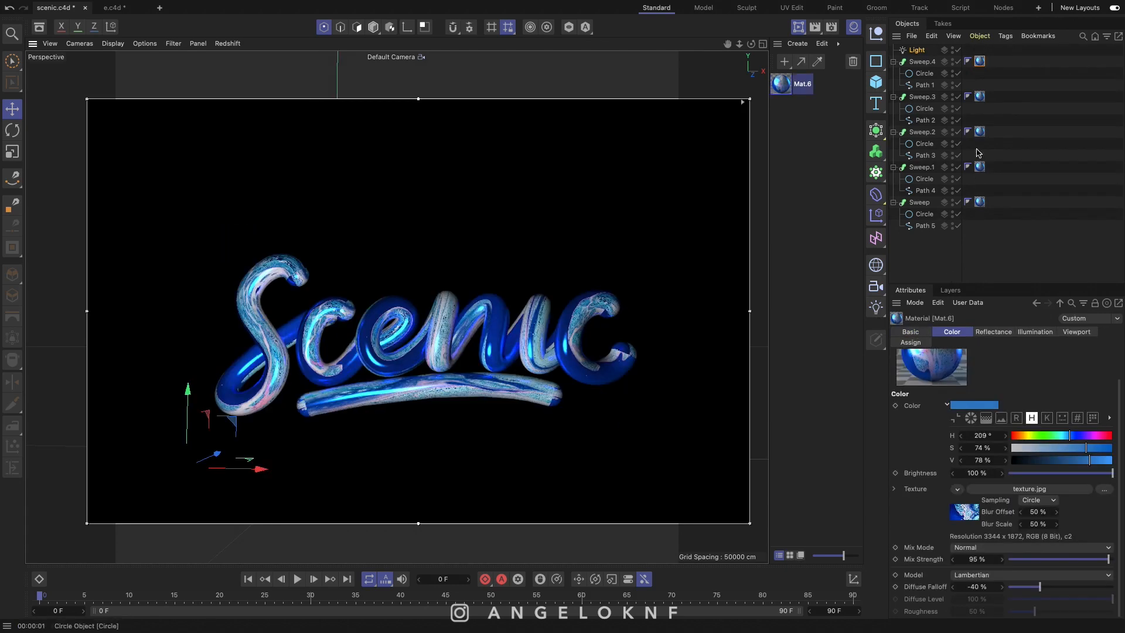
click(917, 50)
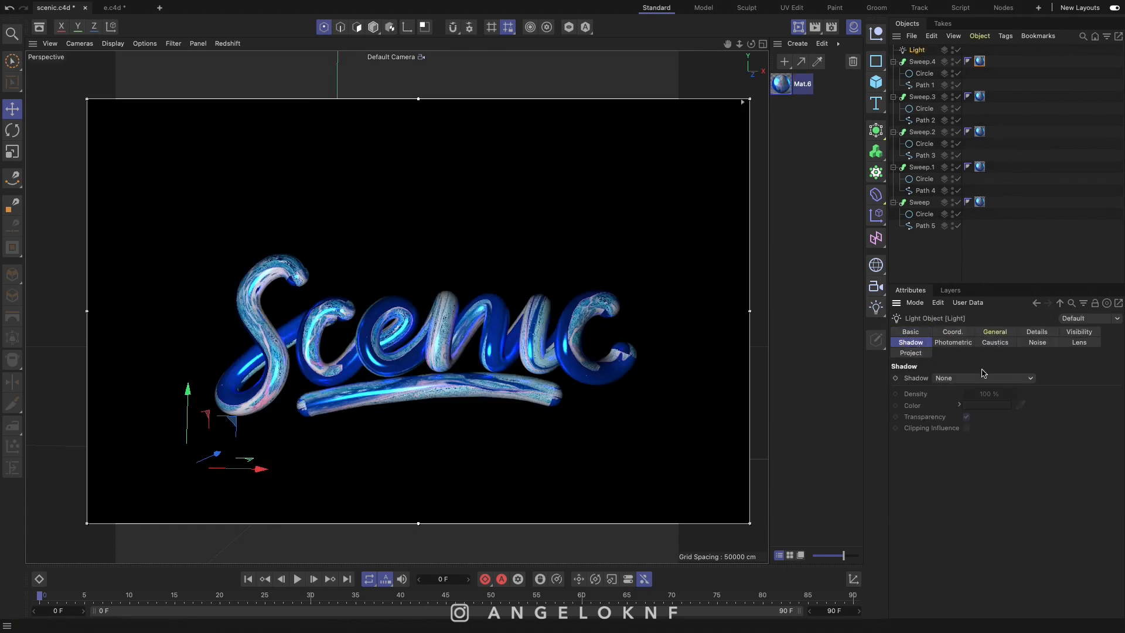
click(984, 379)
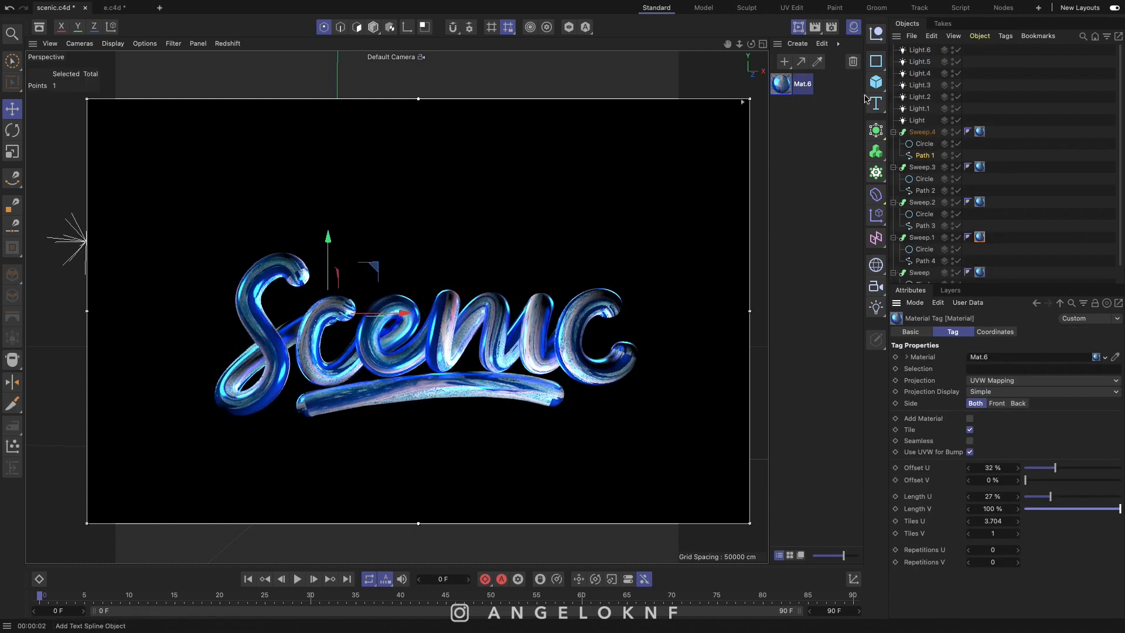
Step: Add a Sphere primitive of radius 1 and stretch the Sweep.4 material tag's texture length
click(876, 81)
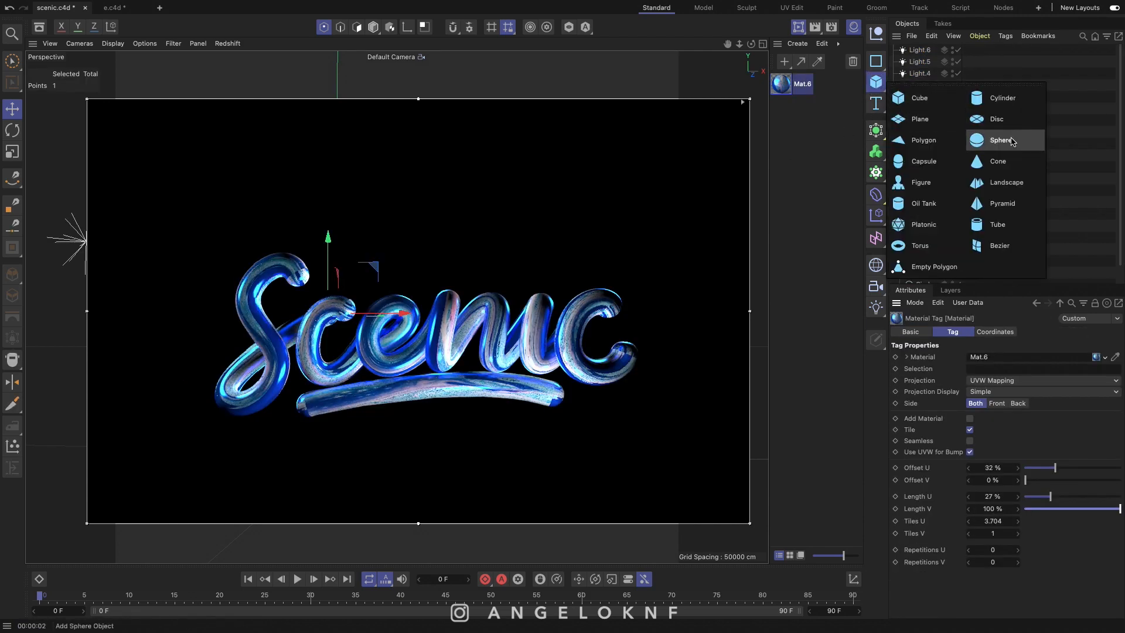
click(1002, 140)
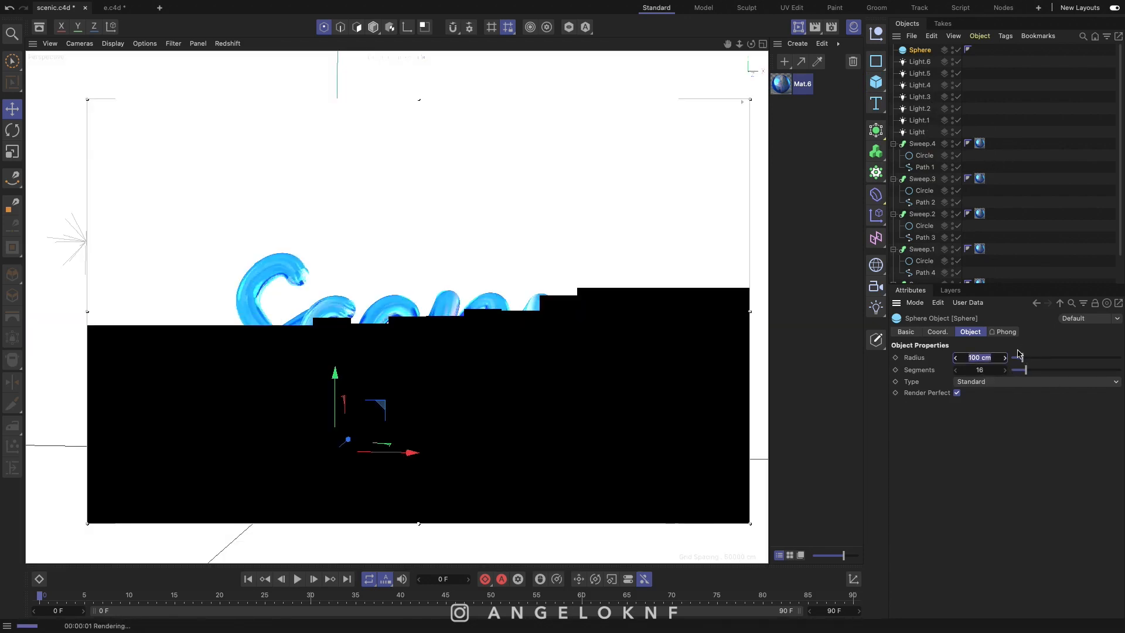
text(1)
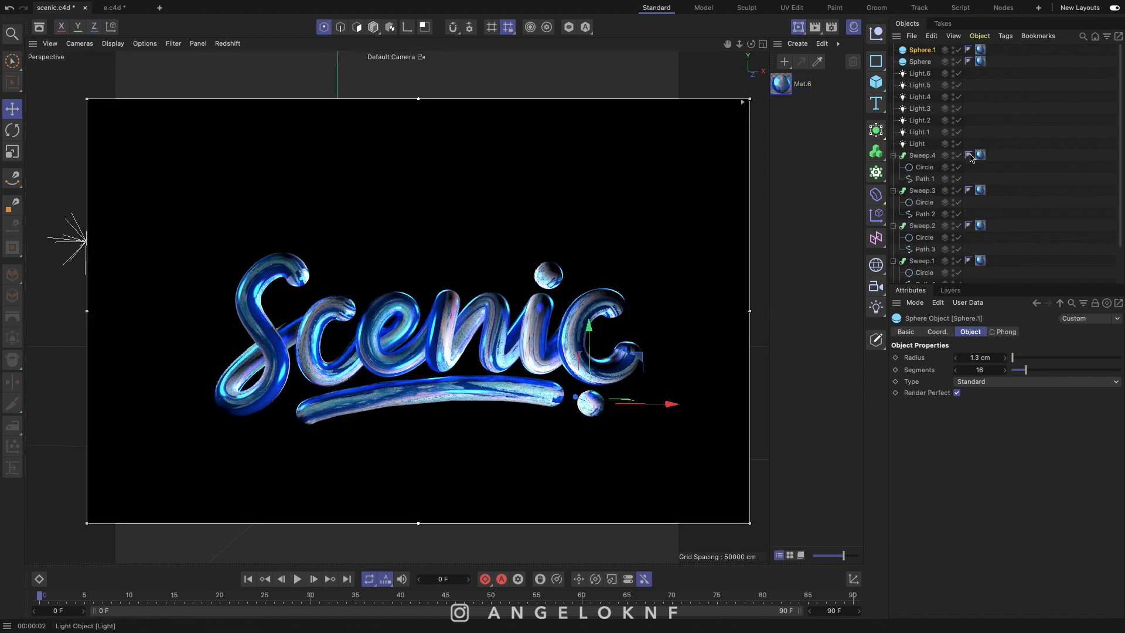
click(979, 155)
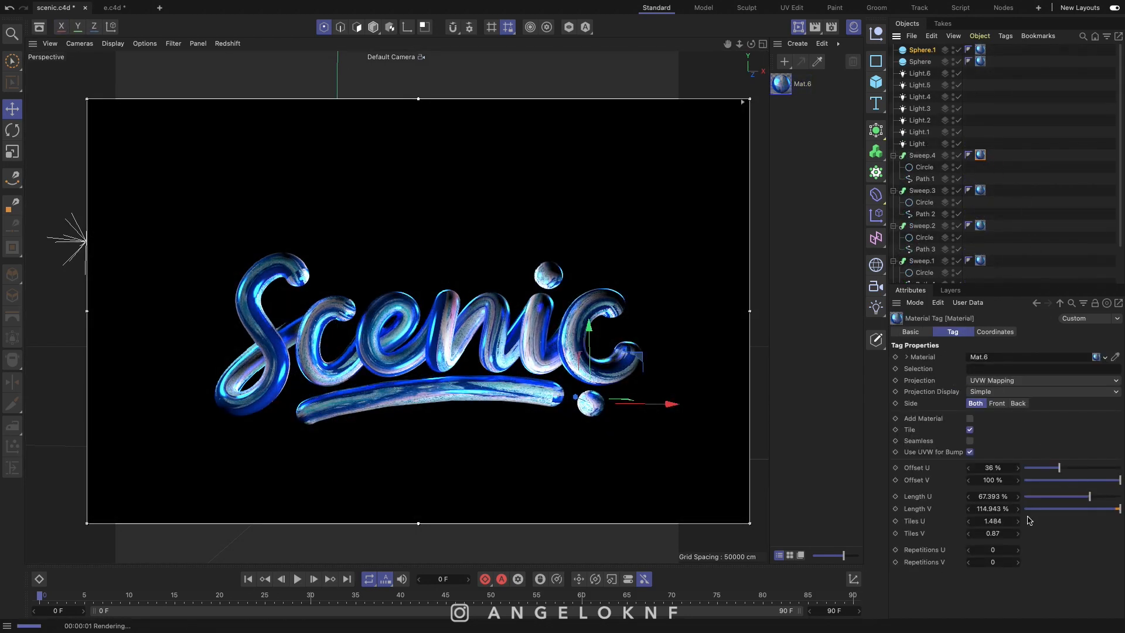
drag(994, 521, 1001, 524)
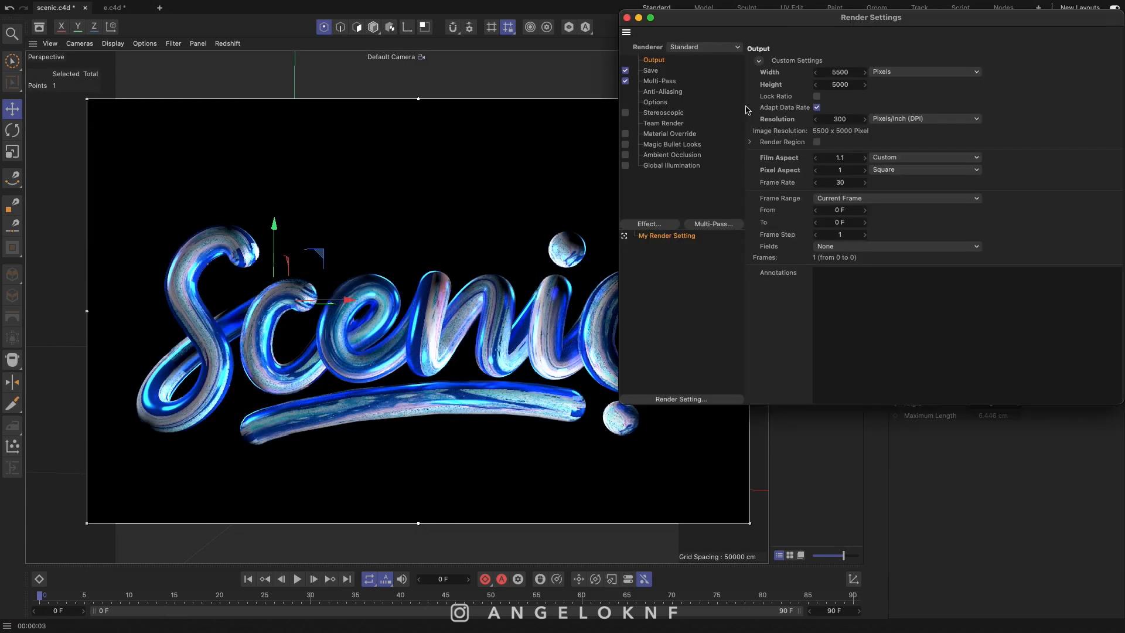
Step: Enable Ambient Occlusion and Global Illumination, then render the scene to the Picture Viewer
click(626, 156)
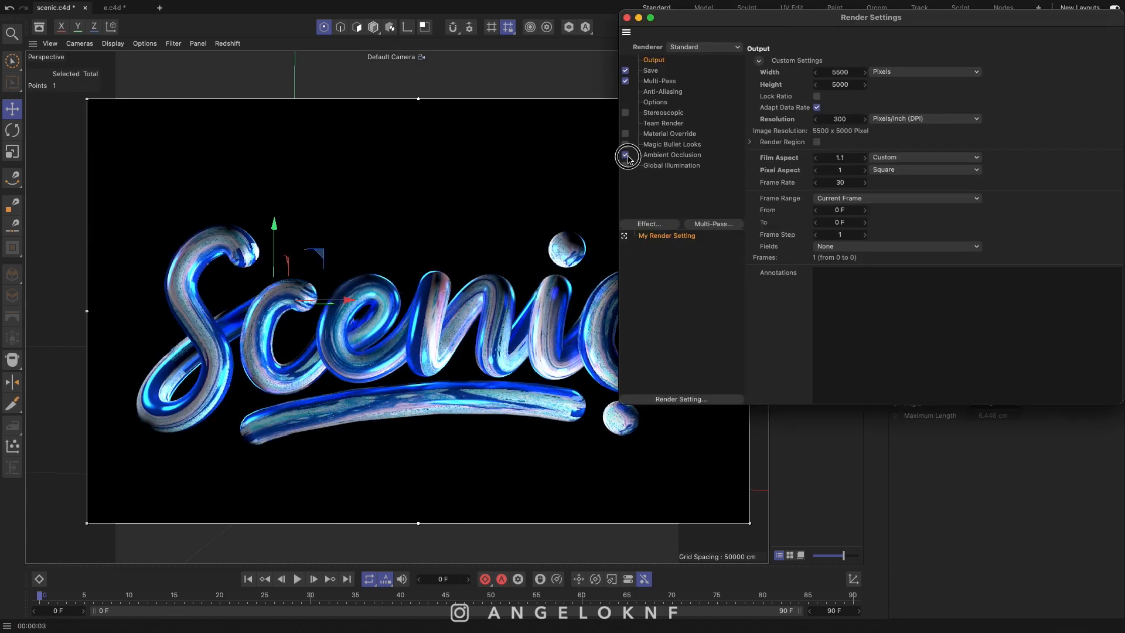
click(625, 154)
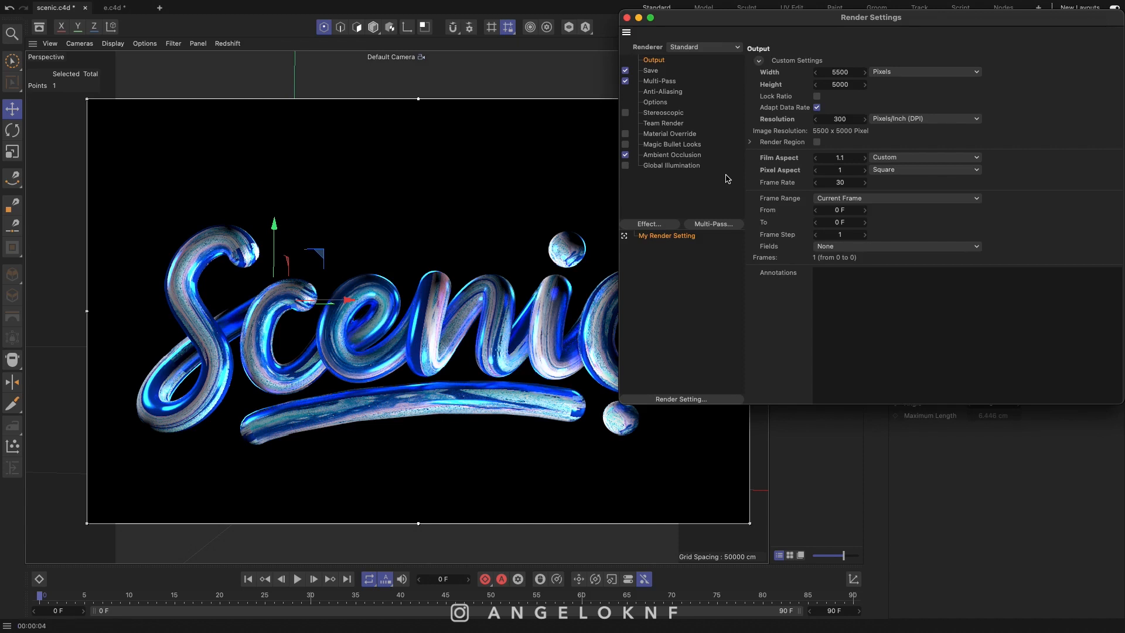
click(624, 166)
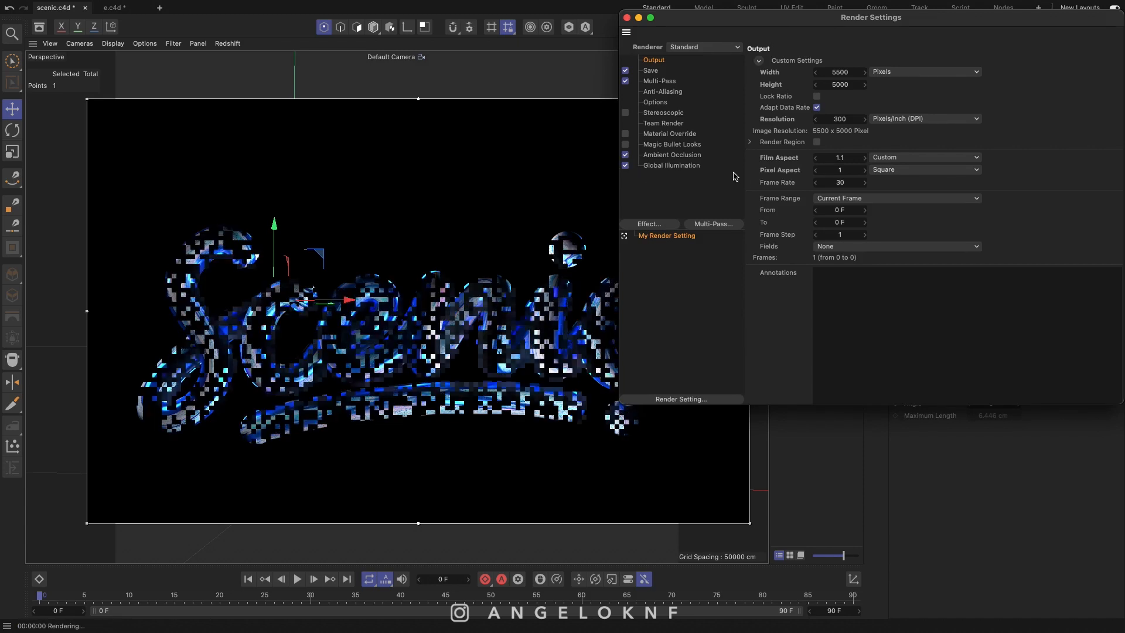
click(650, 70)
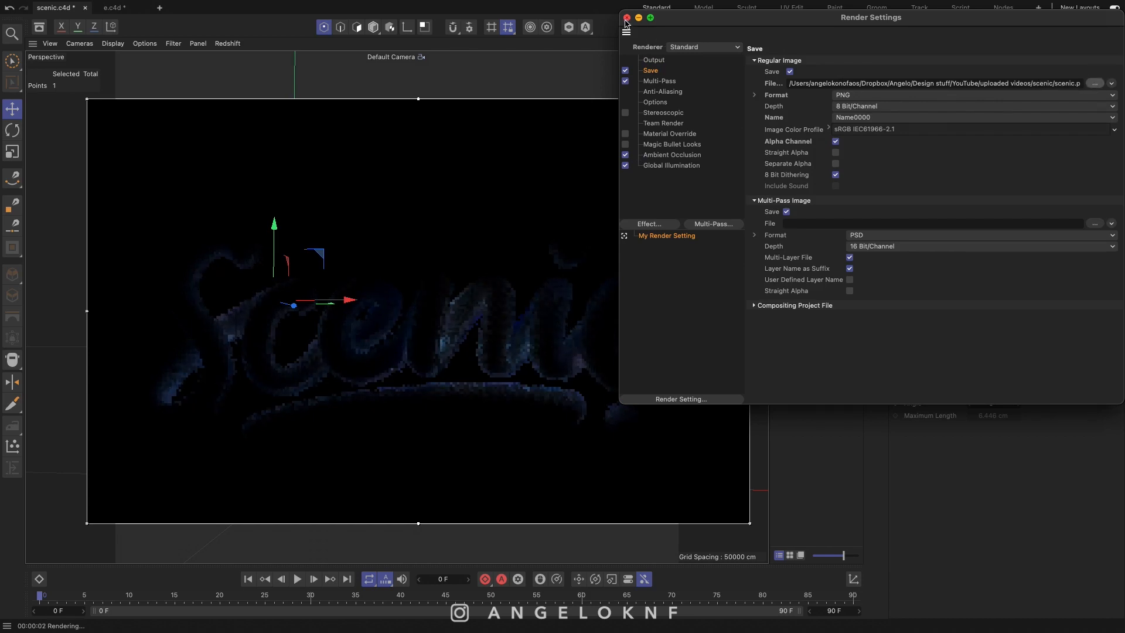
click(626, 17)
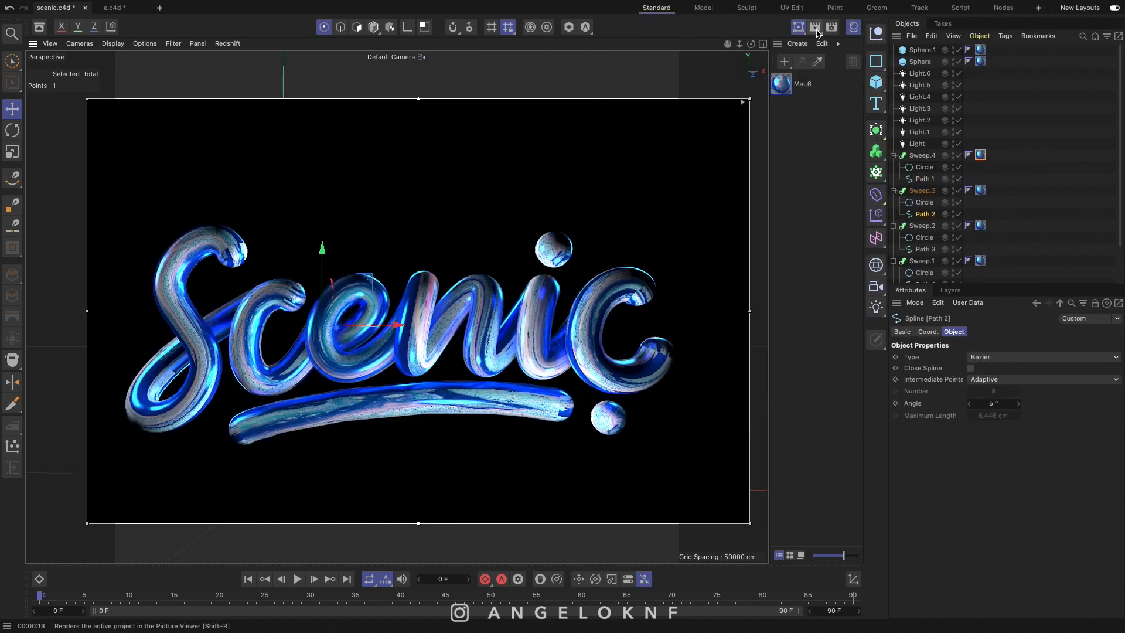
click(813, 27)
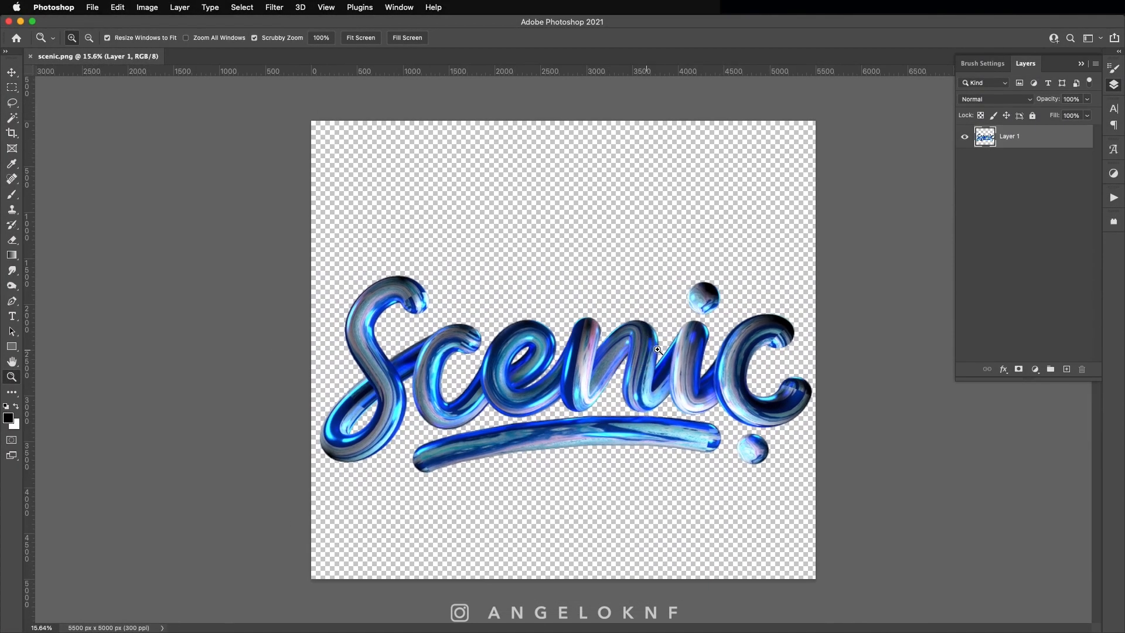
Step: Create a layer below the lettering and fill it with colour #000034
click(1066, 370)
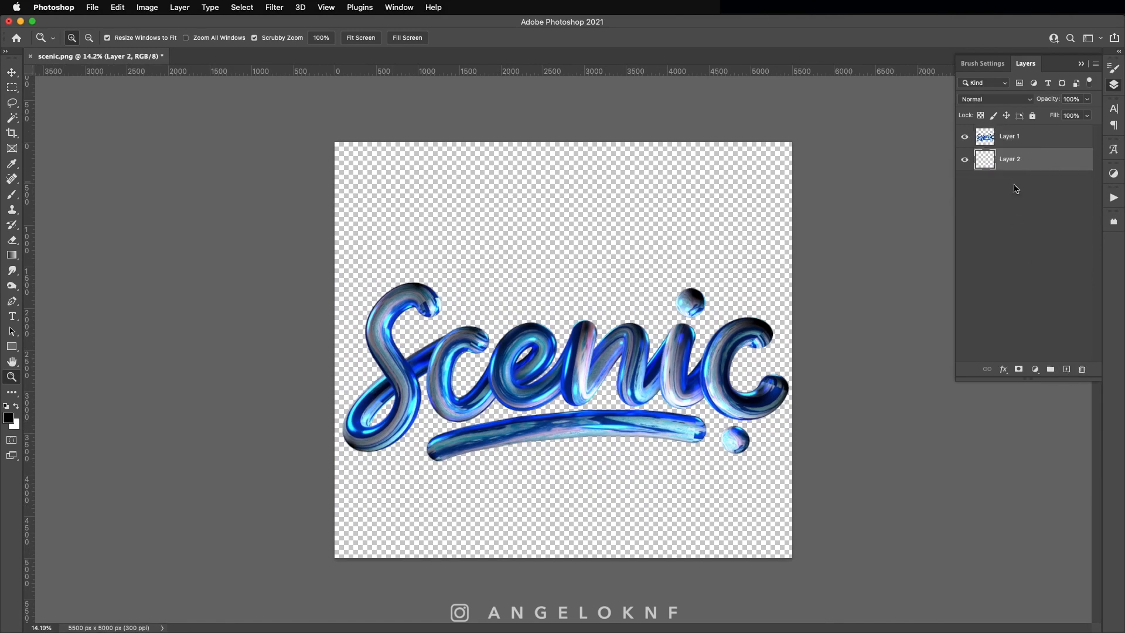
right_click(574, 359)
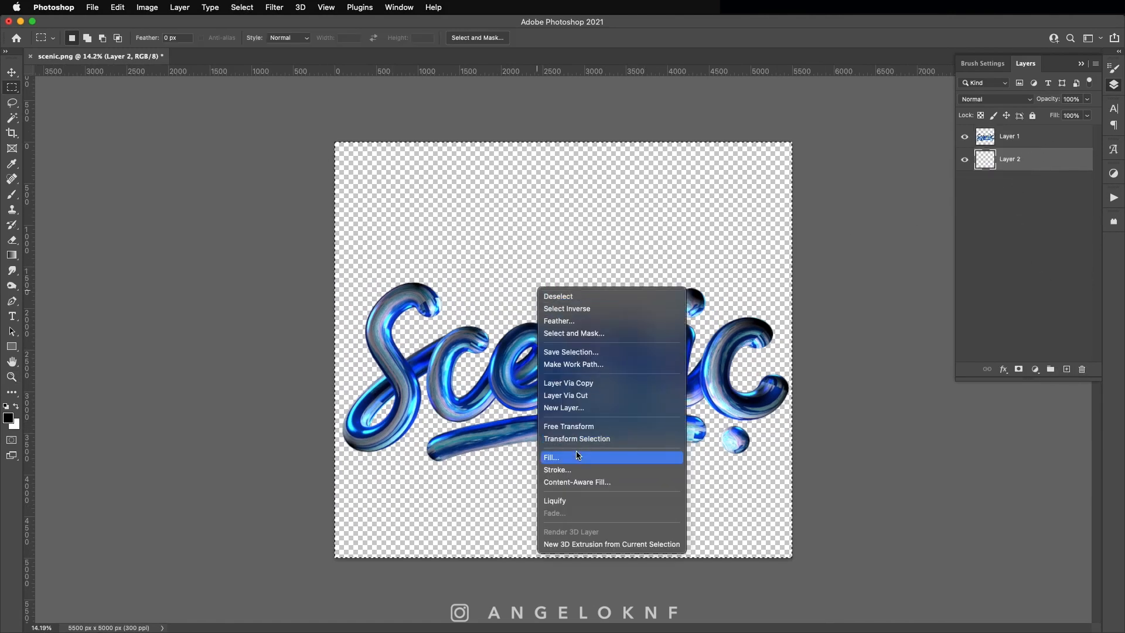
click(551, 457)
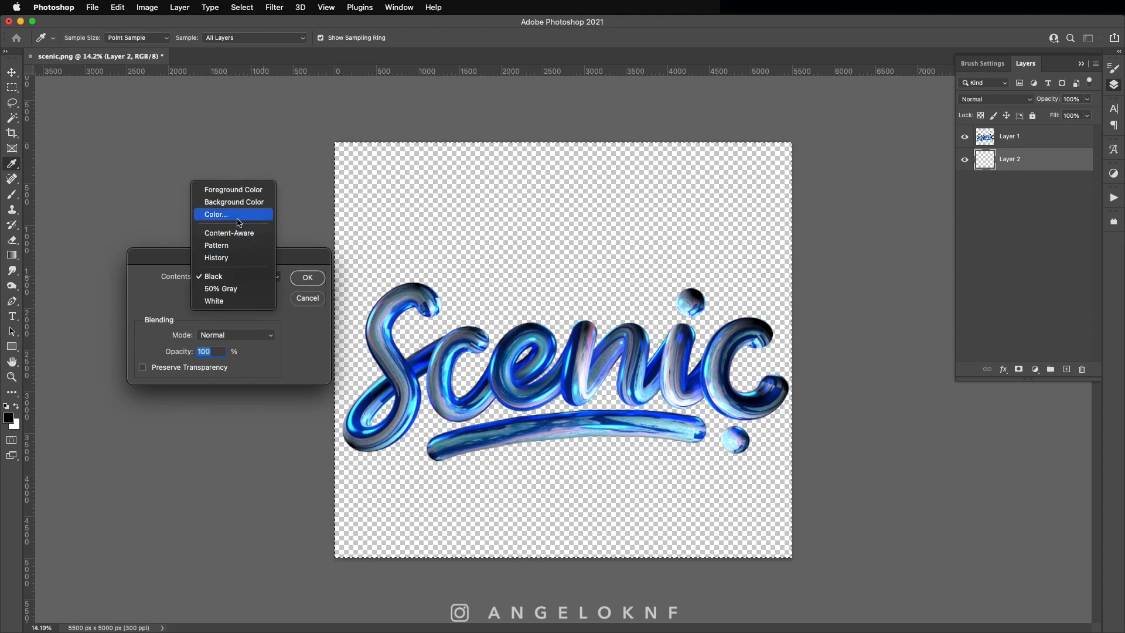
click(216, 213)
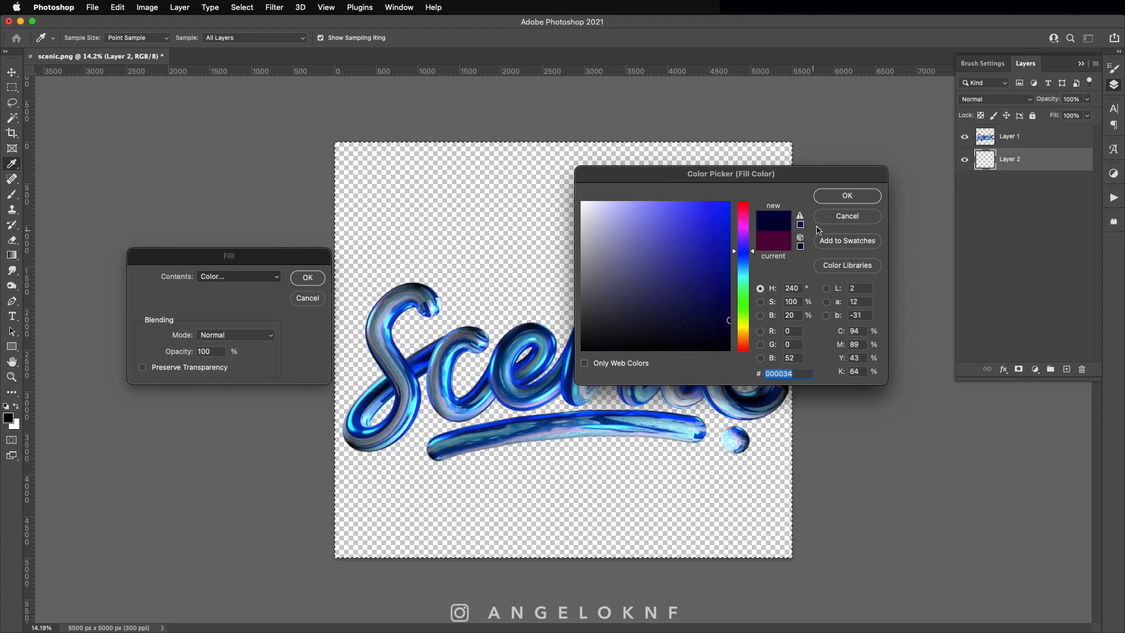
click(846, 195)
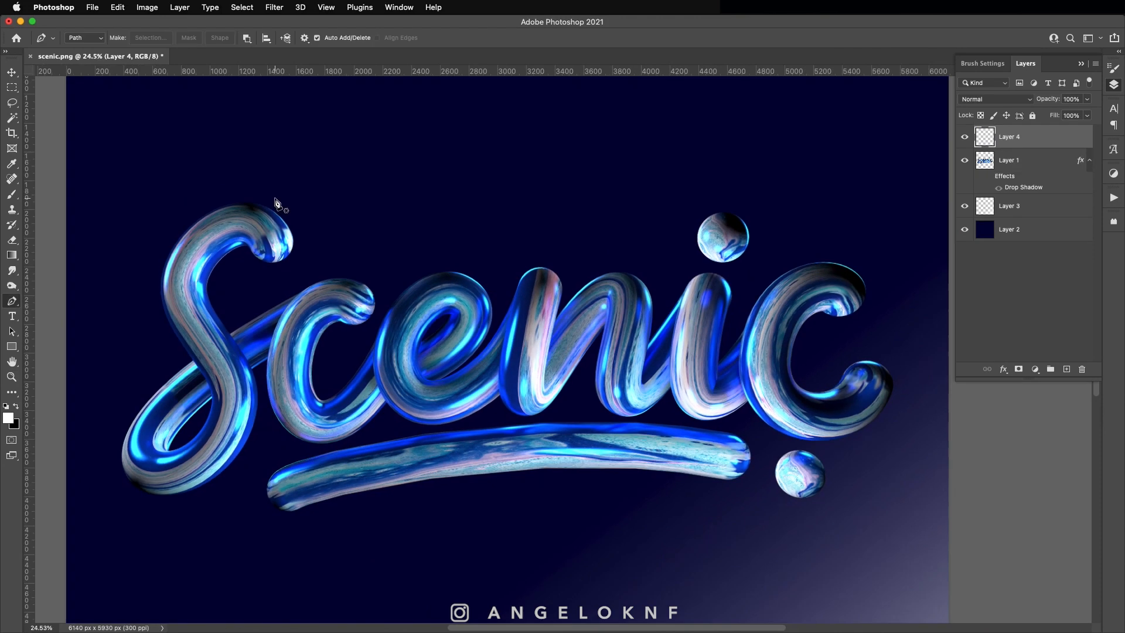
Step: Draw a short Pen path across the S and stroke it with a tapered brush line
click(266, 193)
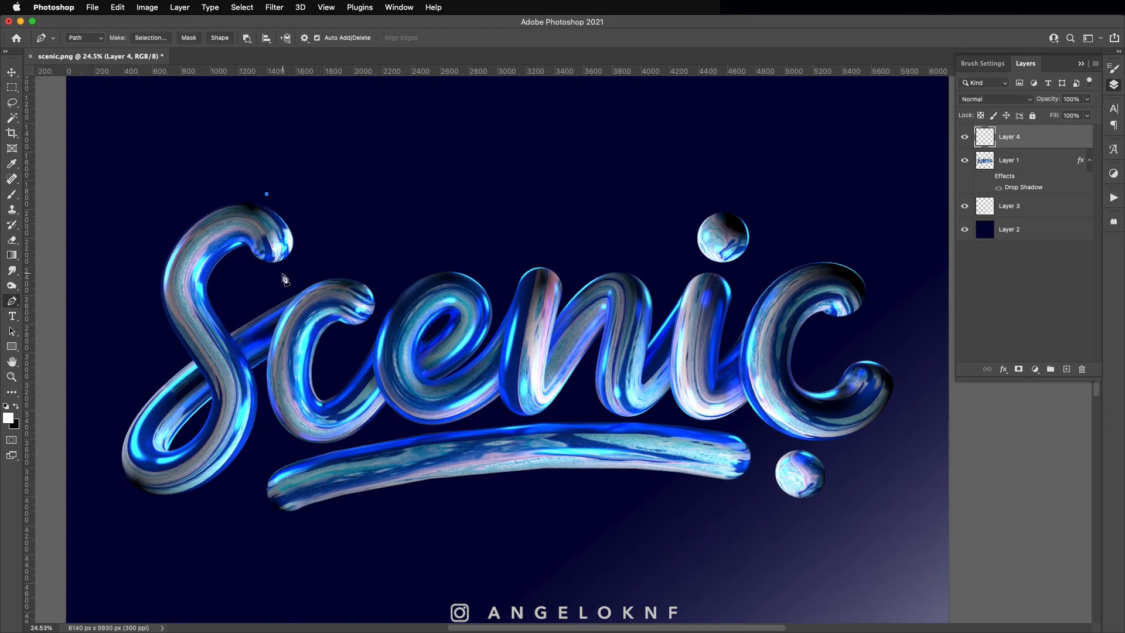
drag(266, 194, 284, 293)
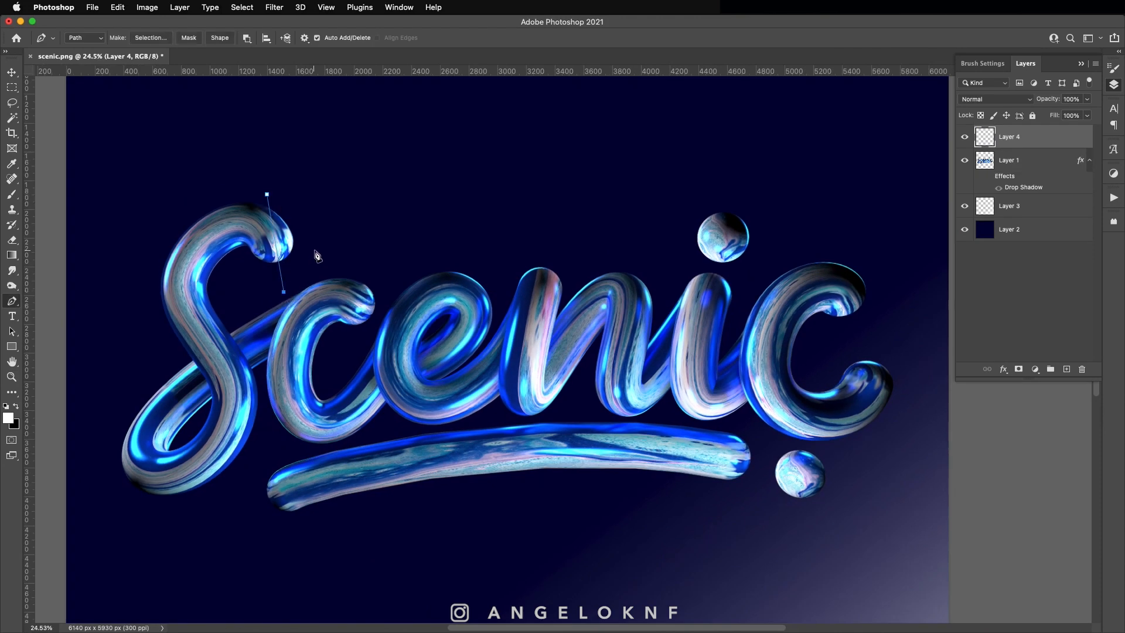
right_click(316, 257)
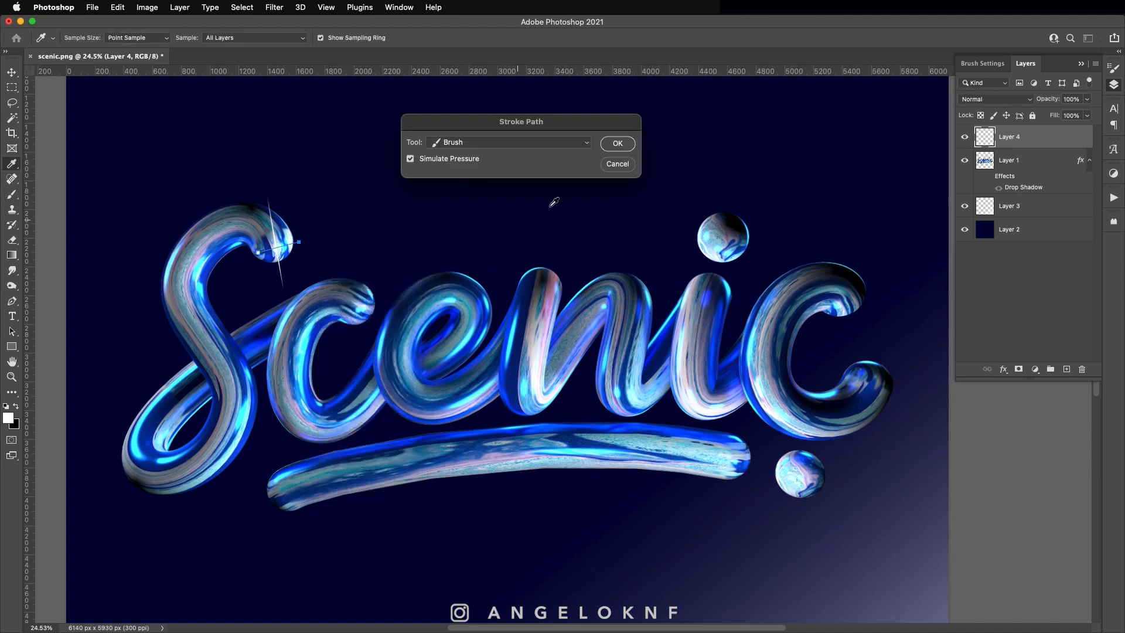
click(615, 143)
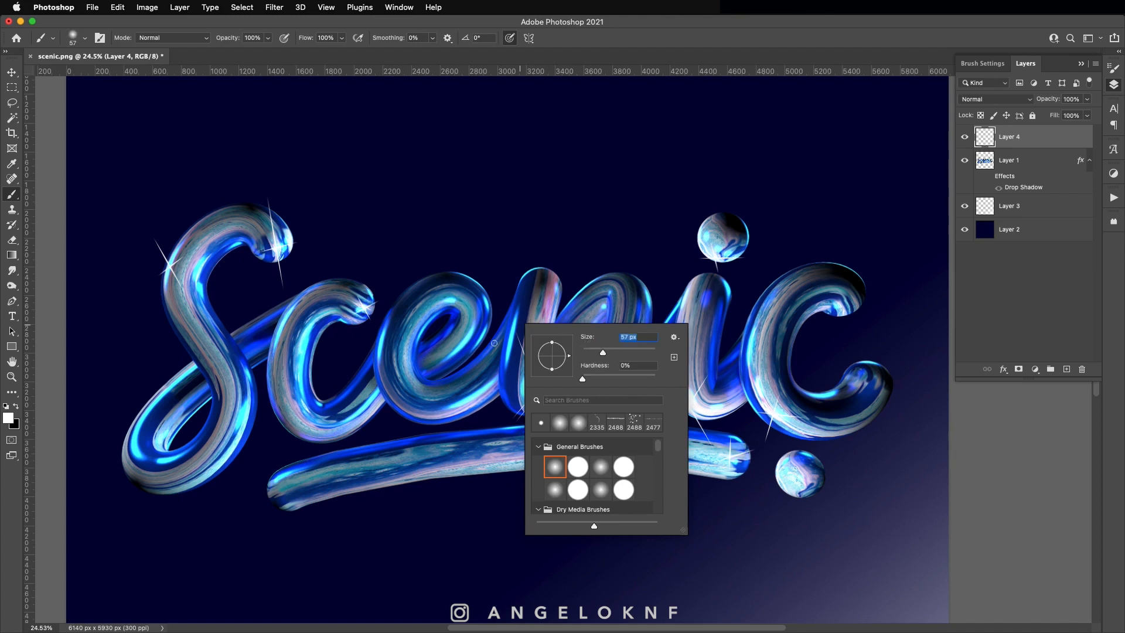
Step: Enlarge a soft brush and paint a glow on the sparkle
drag(603, 352, 622, 351)
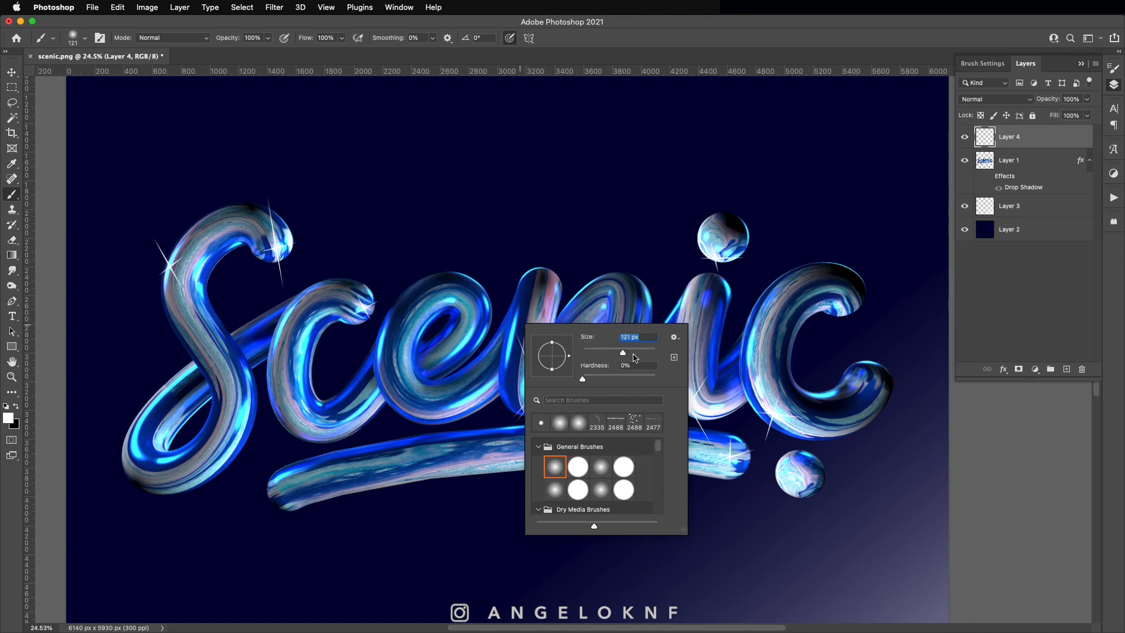
drag(621, 353, 634, 353)
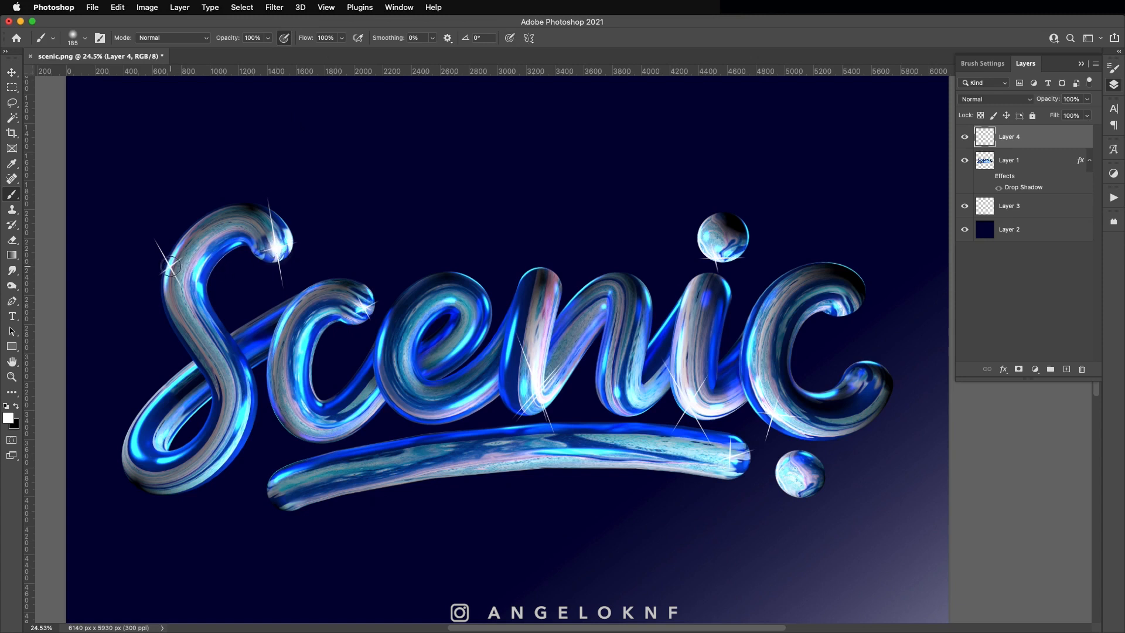
click(11, 86)
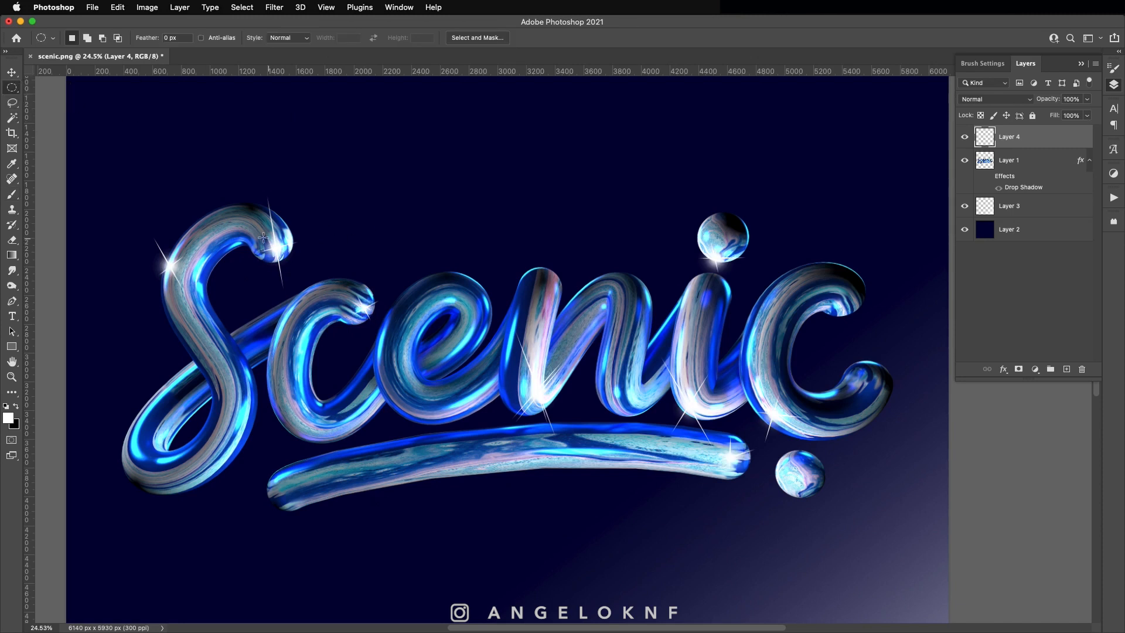
Step: Stroke a circular selection as a thin ring, then draw a curved streak path at lower left for stroking
right_click(274, 247)
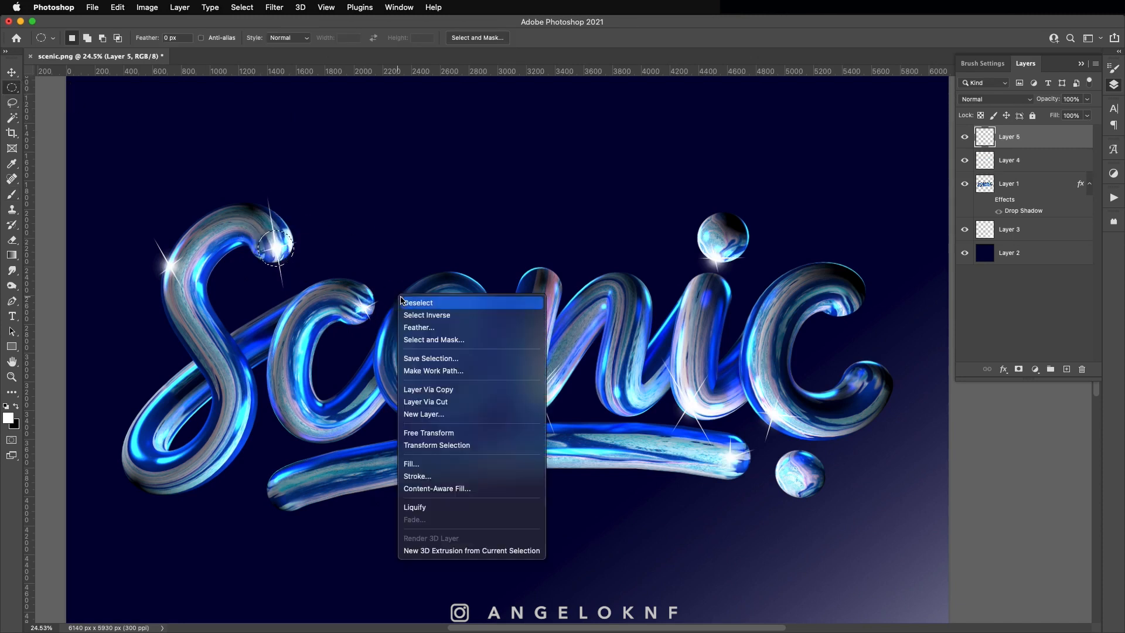
click(418, 302)
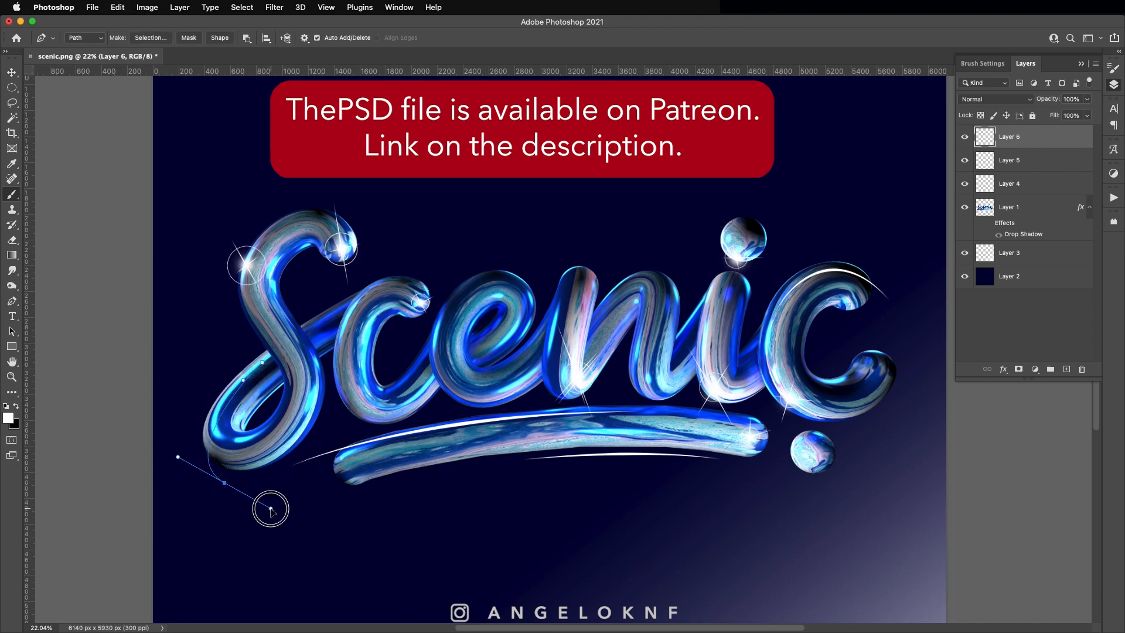
drag(271, 510, 310, 531)
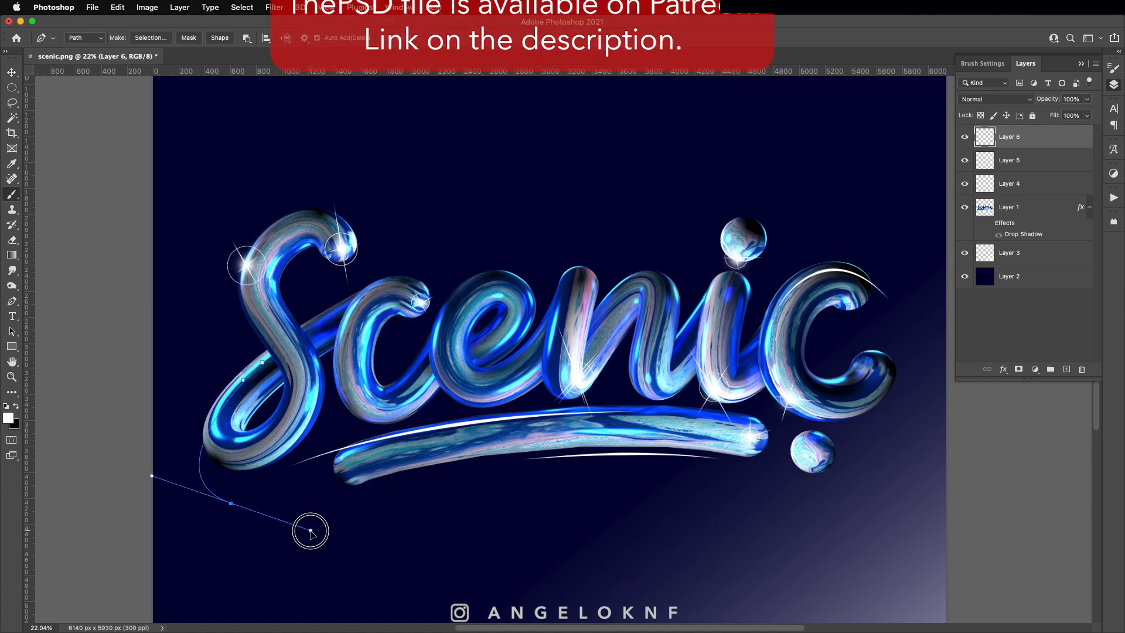
right_click(309, 531)
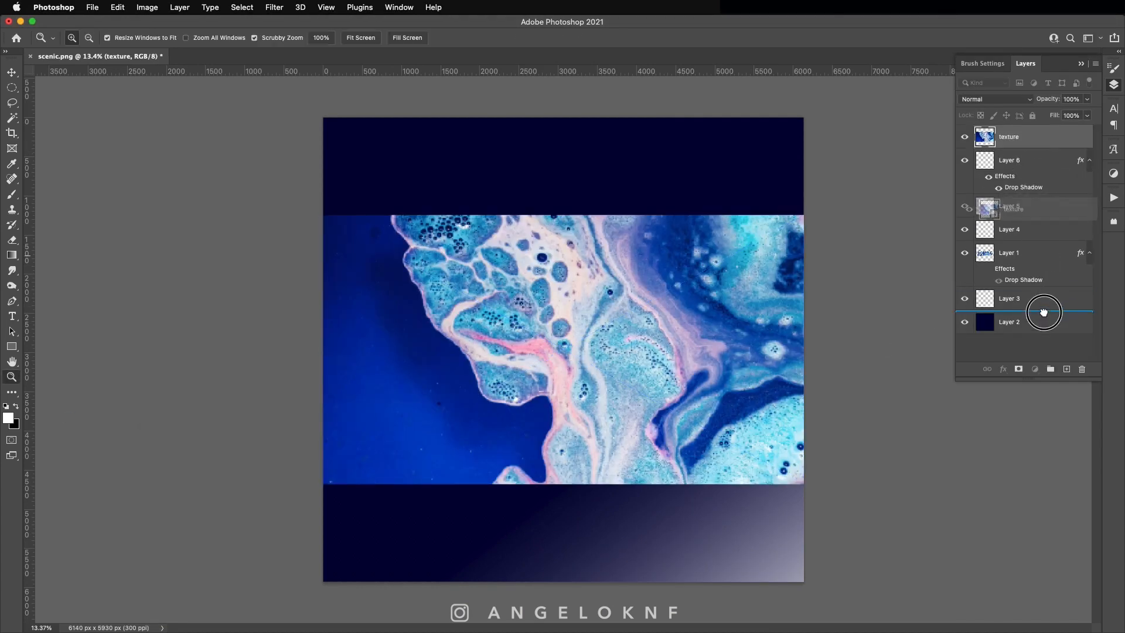
Step: Stack the fluid-paint texture above the navy Layer 2 and blend it with Multiply
click(994, 98)
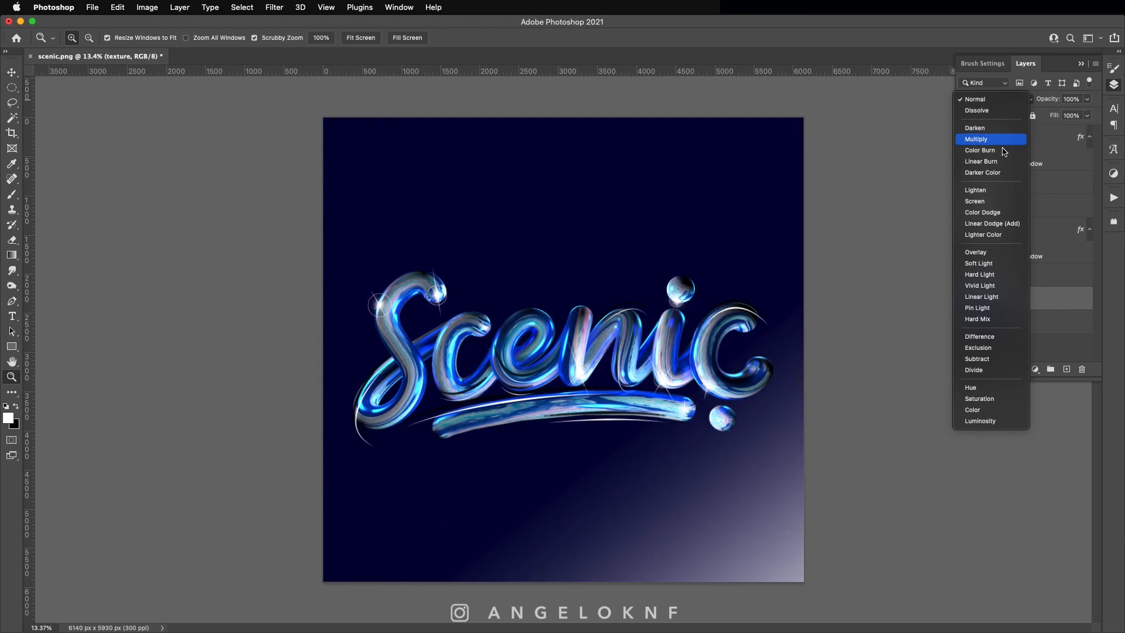
click(980, 398)
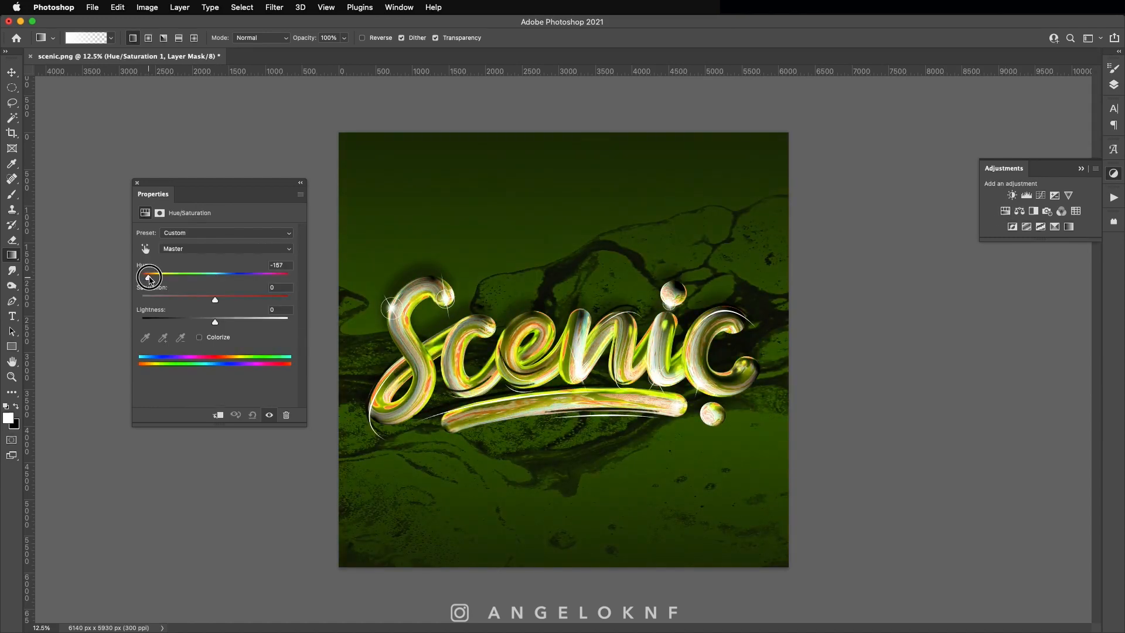
Step: Sweep the Hue slider through purple, olive and magenta, settling on a green shift
drag(149, 274, 247, 274)
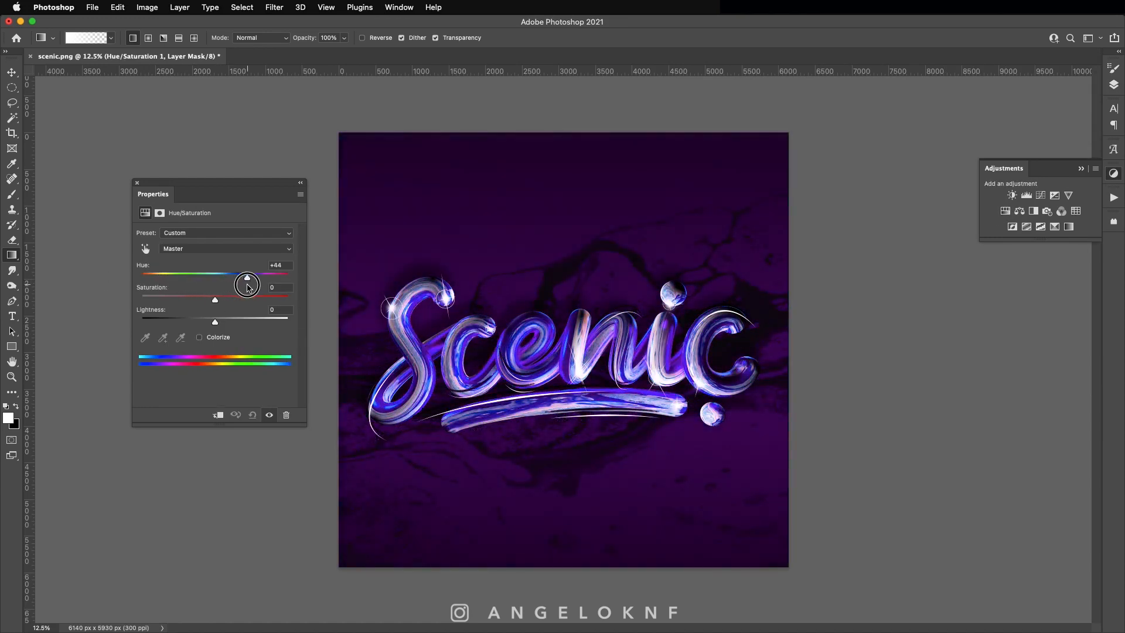
drag(247, 278, 289, 278)
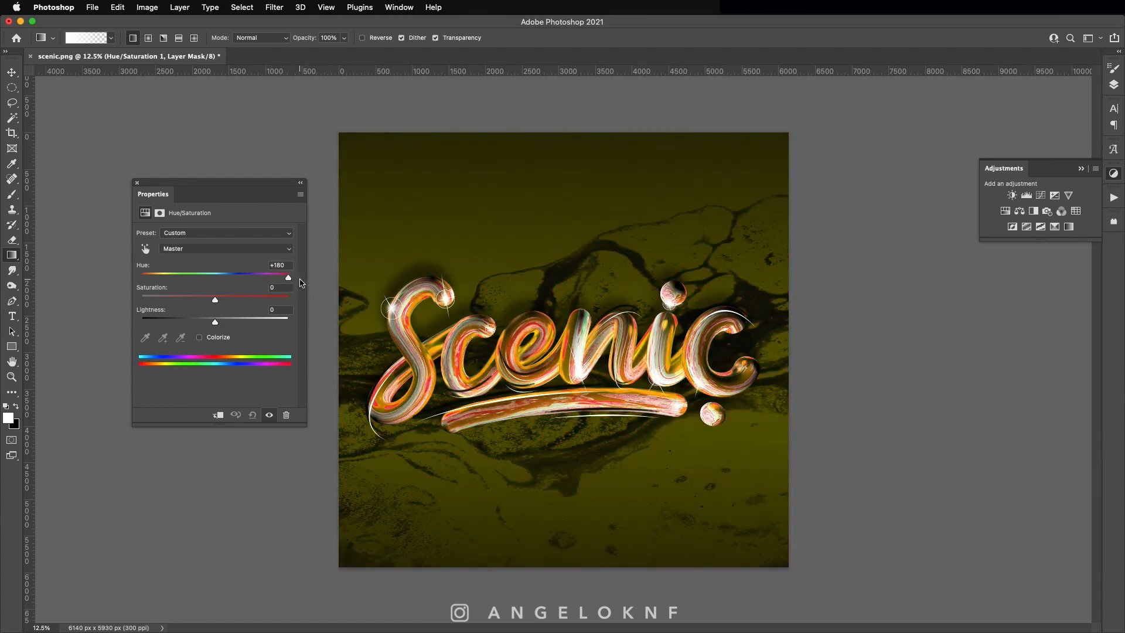
drag(290, 278, 264, 277)
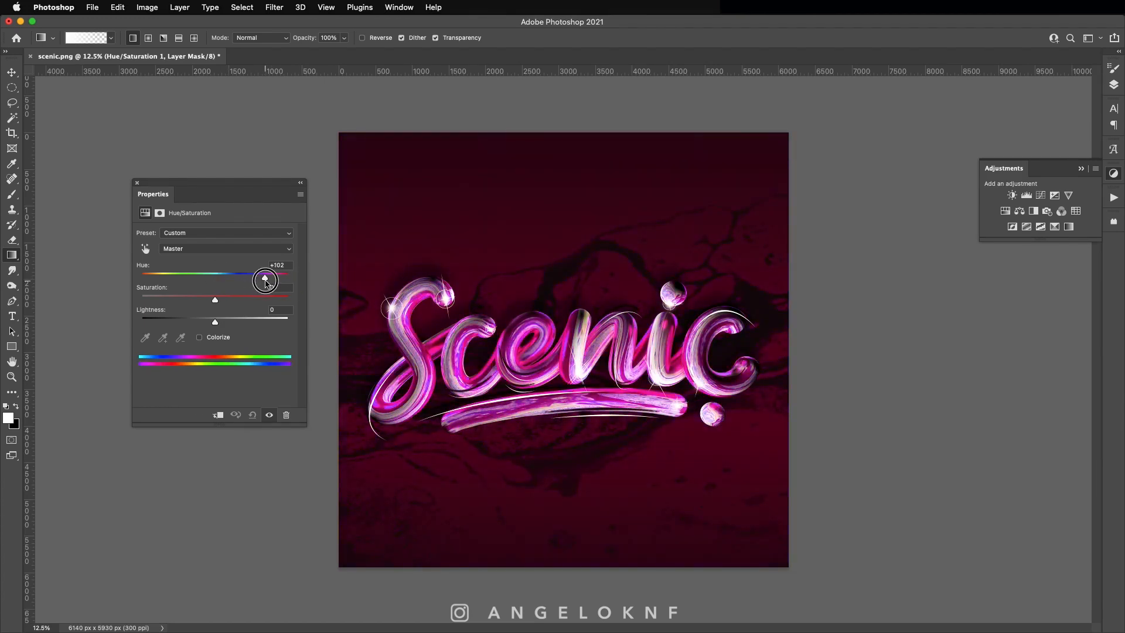
drag(264, 279, 161, 279)
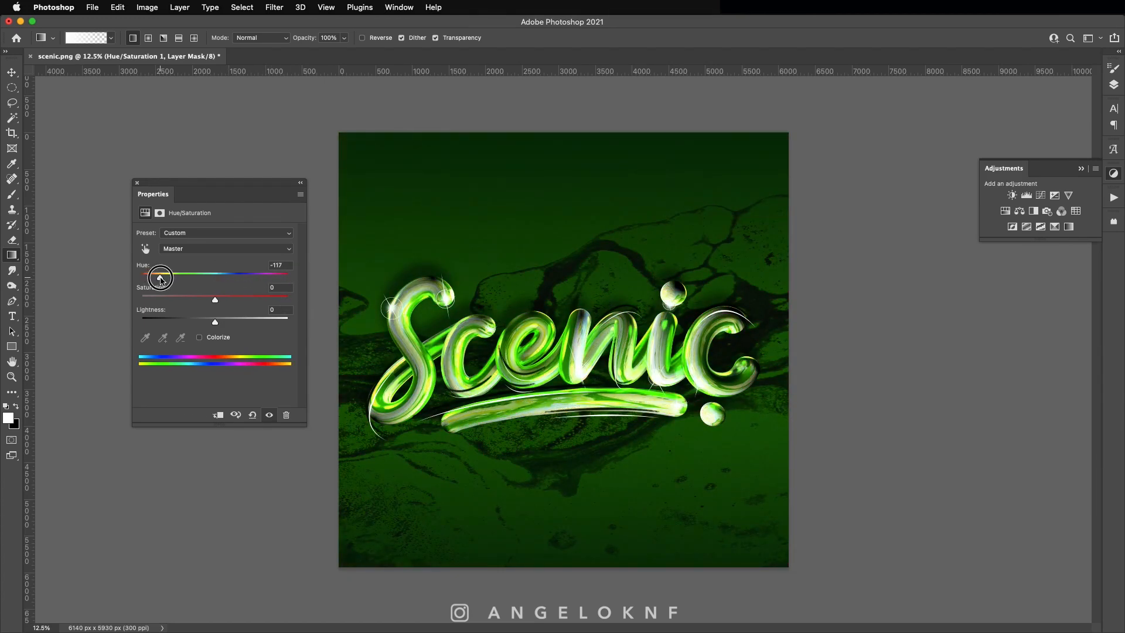
Step: Move the adjustment below the lettering and set Hue near -44 for a dark-teal background
drag(161, 279, 180, 279)
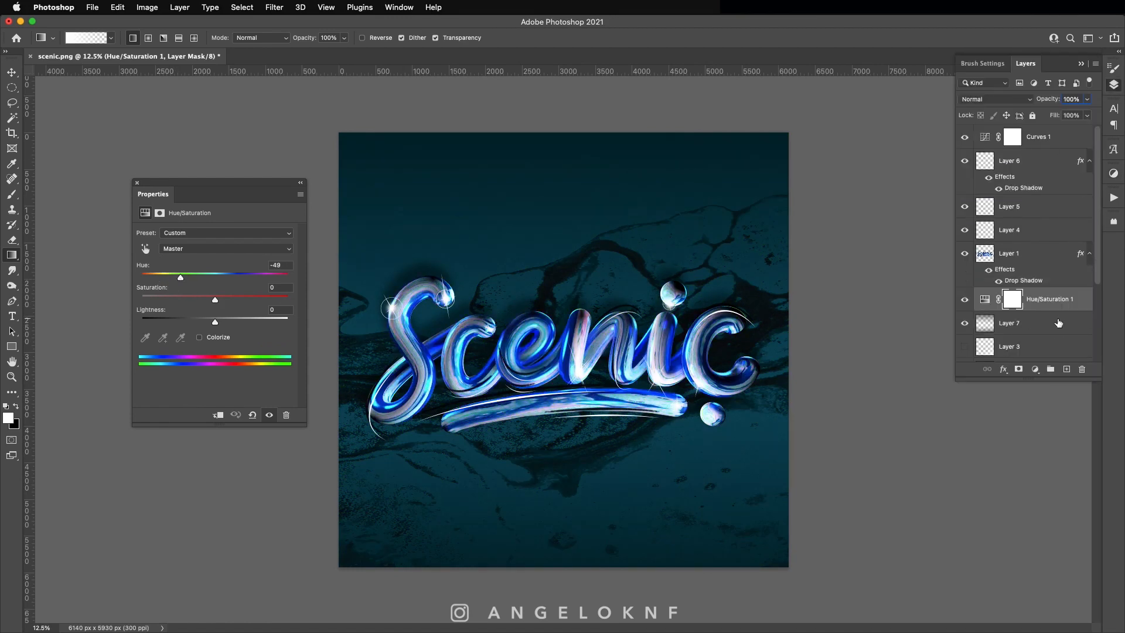
drag(181, 277, 262, 276)
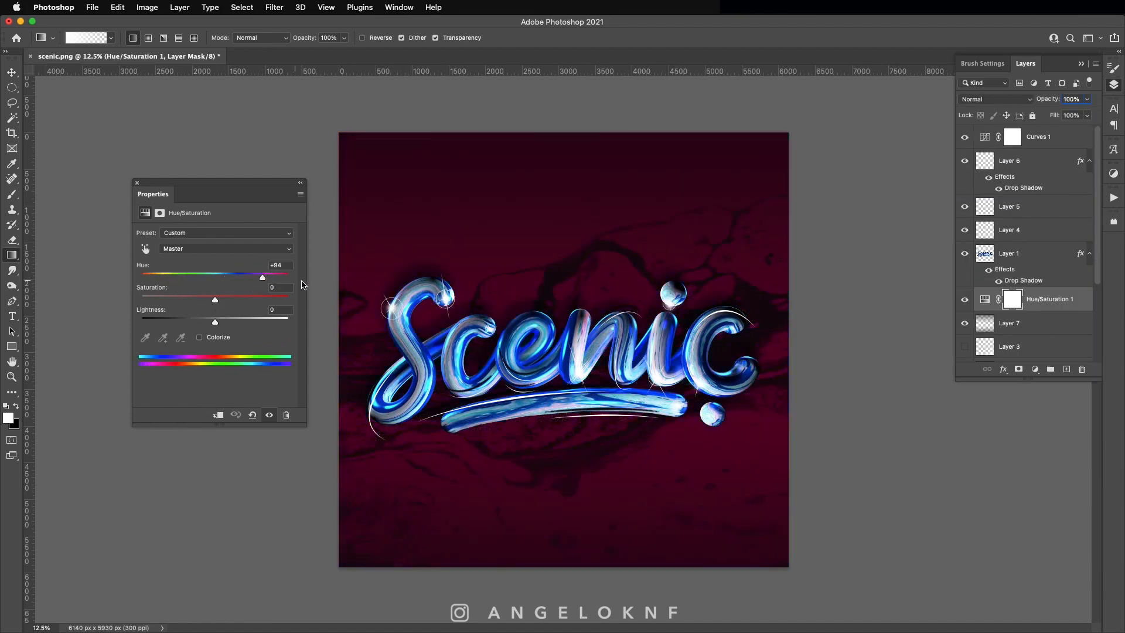
drag(262, 277, 182, 277)
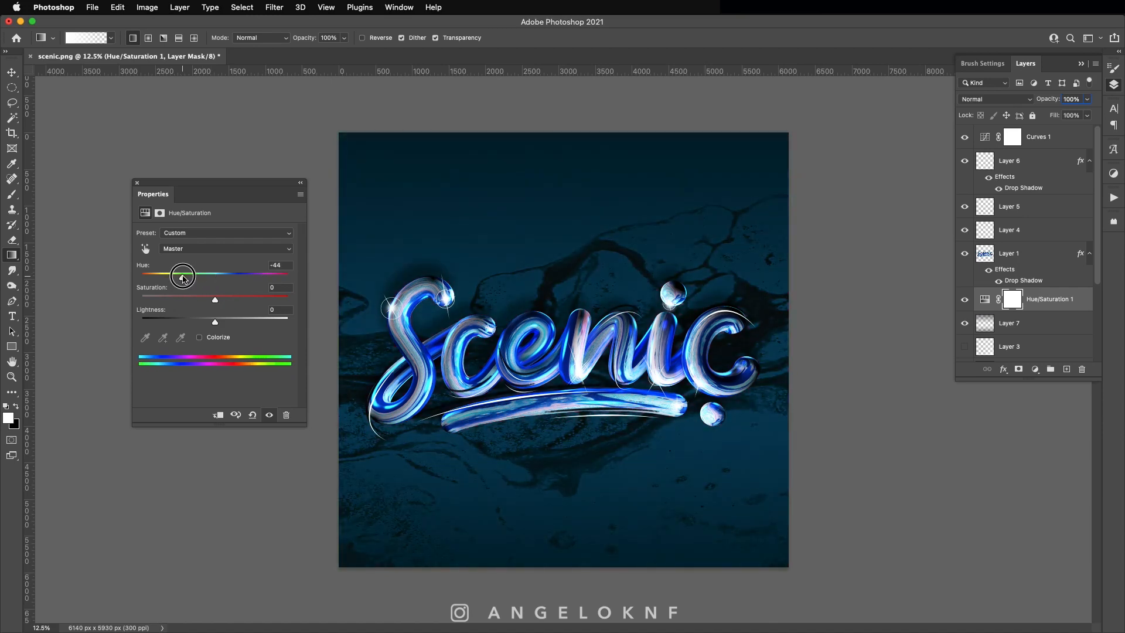
drag(181, 275, 180, 274)
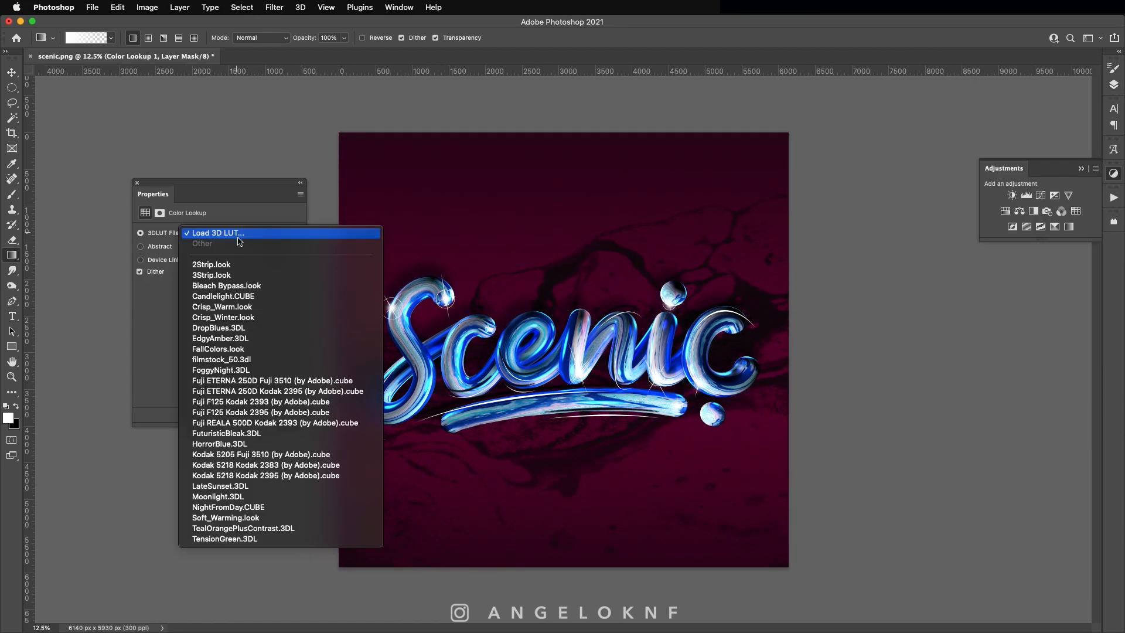
Step: Try Bleach Bypass and filmstock_50, then settle on the HorrorBlue.3DL lookup
click(226, 286)
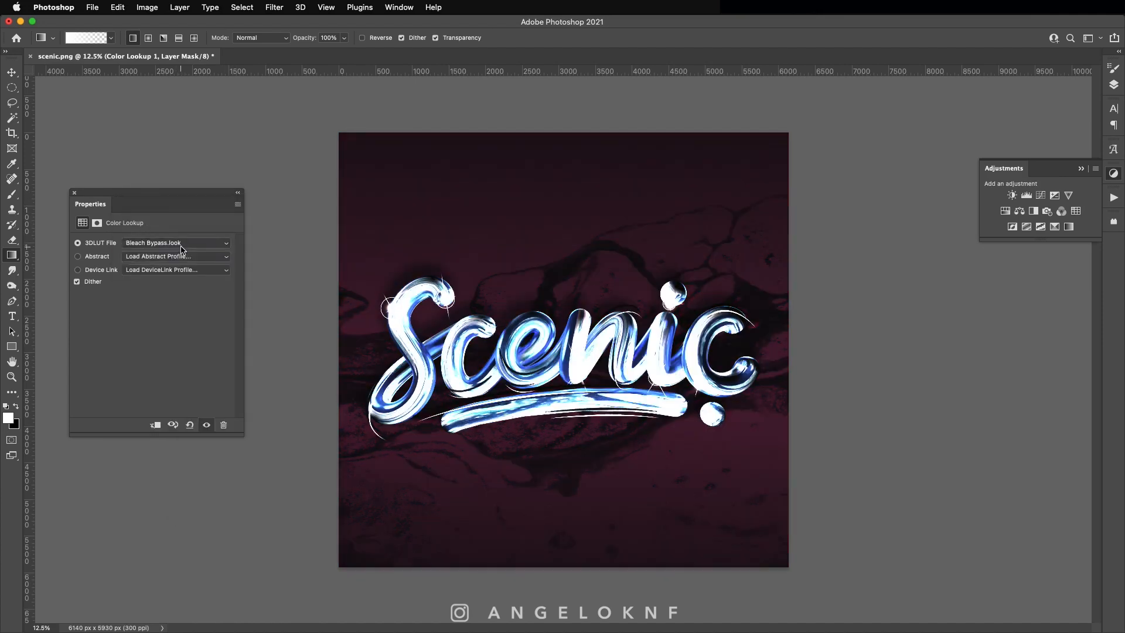
click(176, 243)
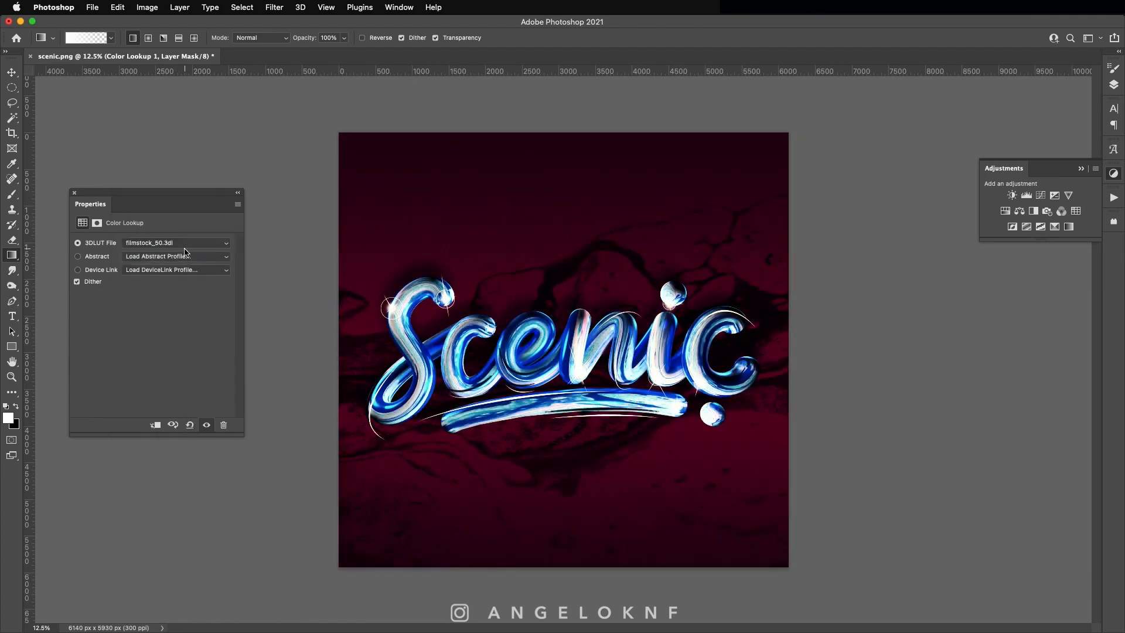
click(175, 243)
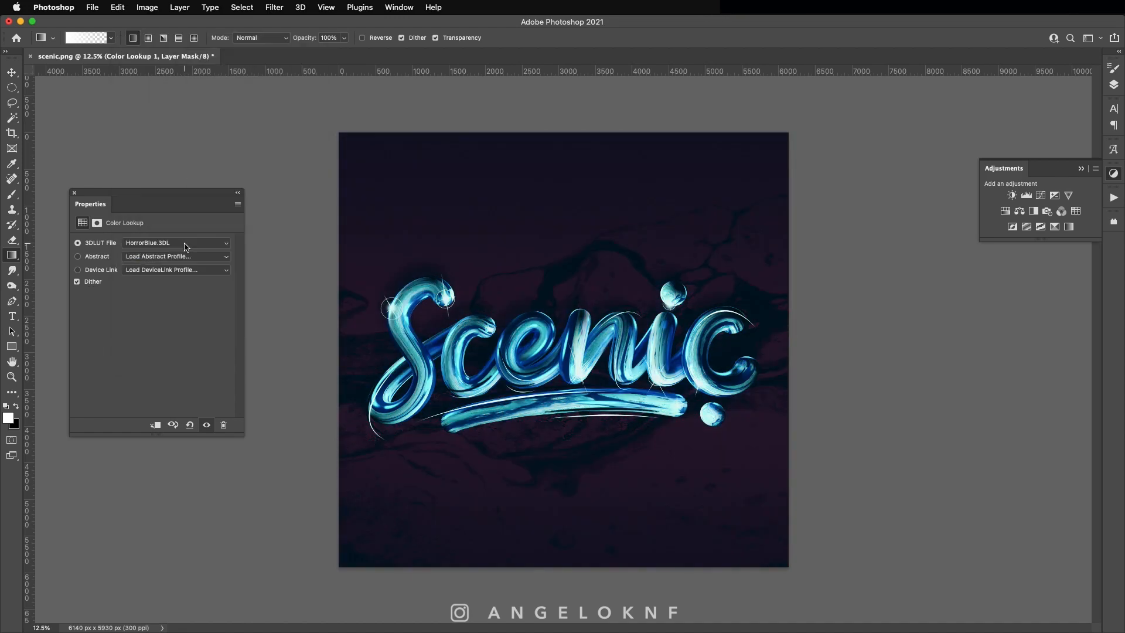